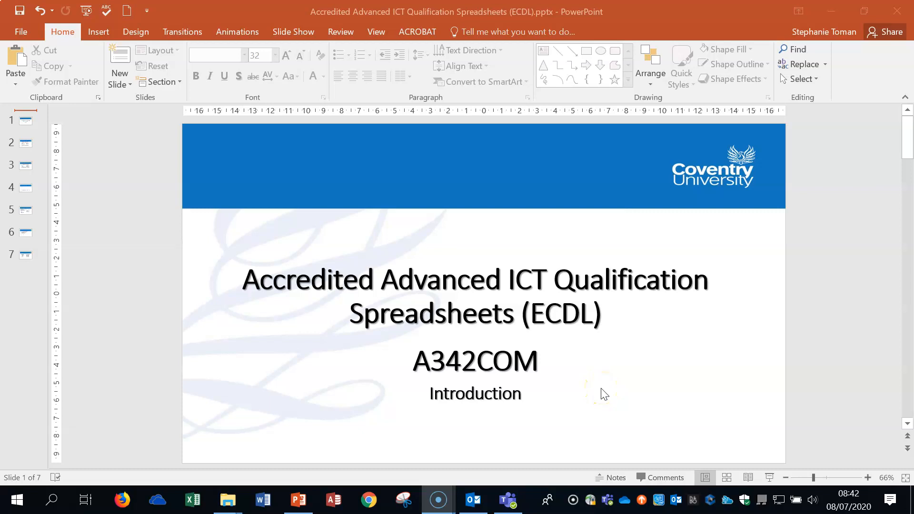
mouse_move(604, 393)
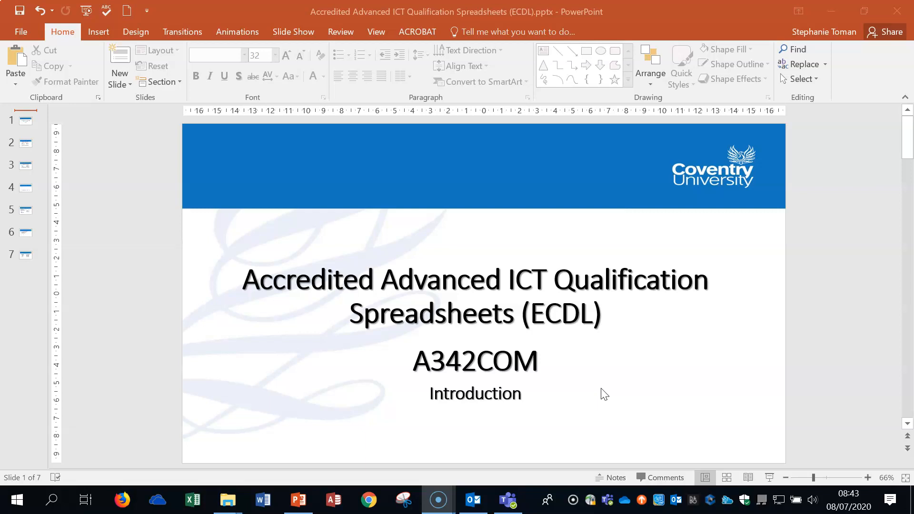
mouse_move(607, 392)
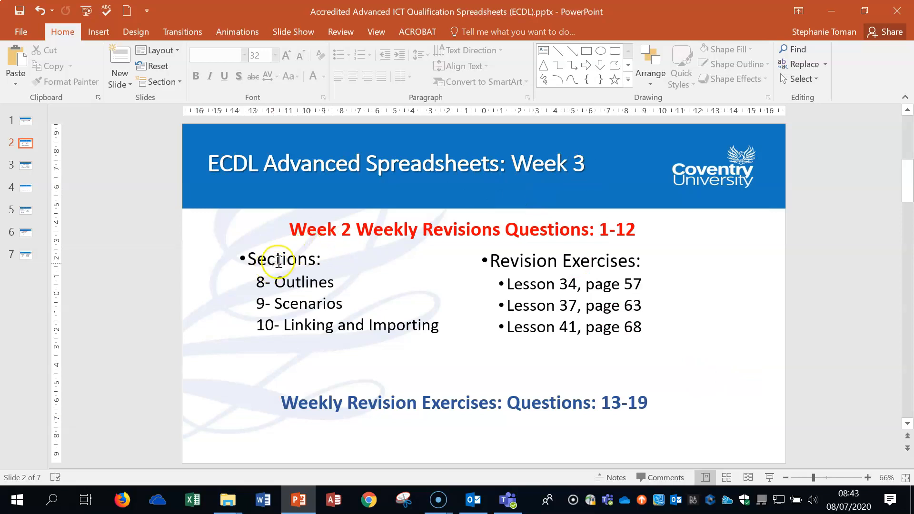
mouse_move(330, 274)
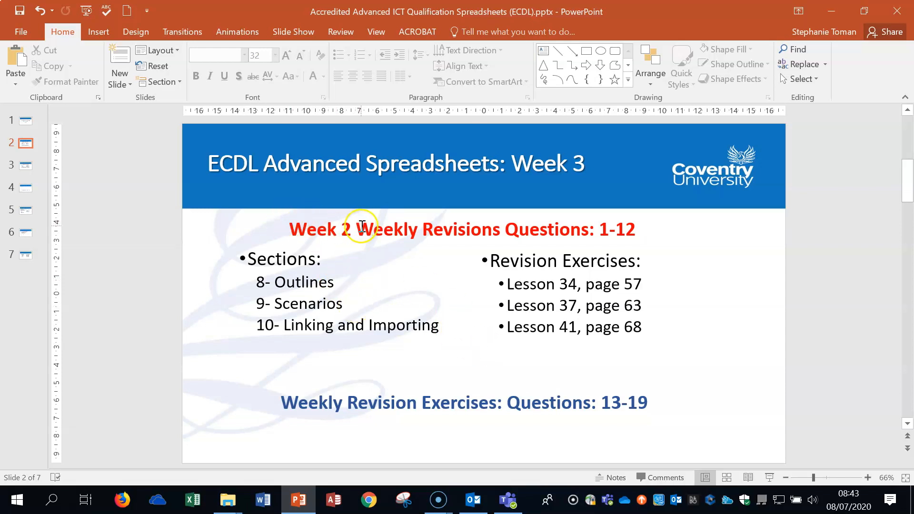
mouse_move(641, 227)
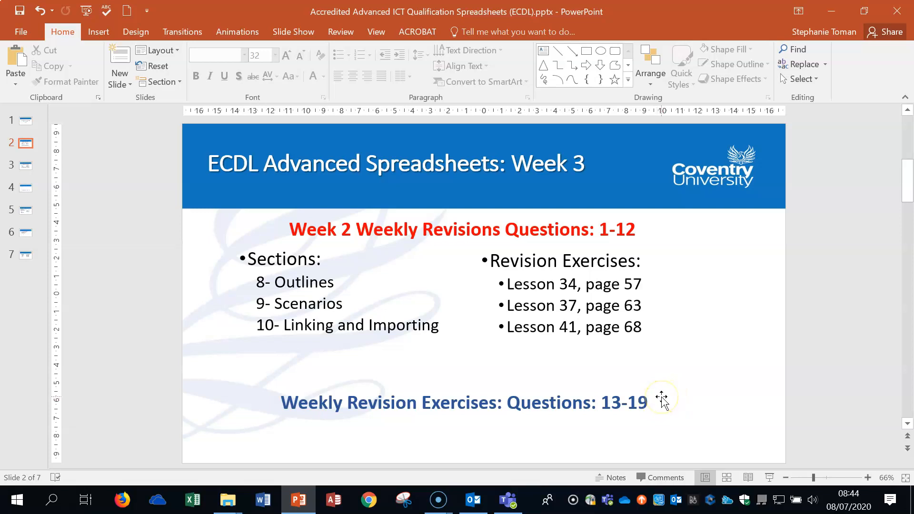
mouse_move(368, 324)
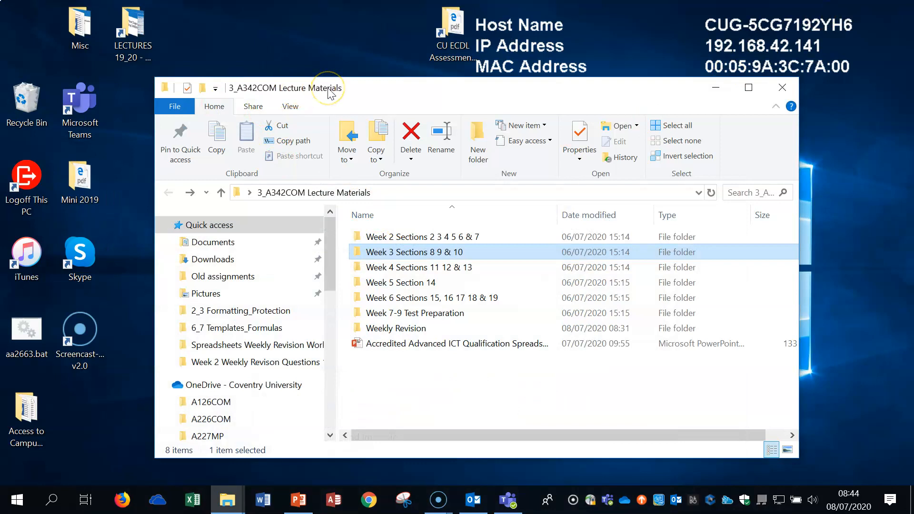
mouse_move(374, 259)
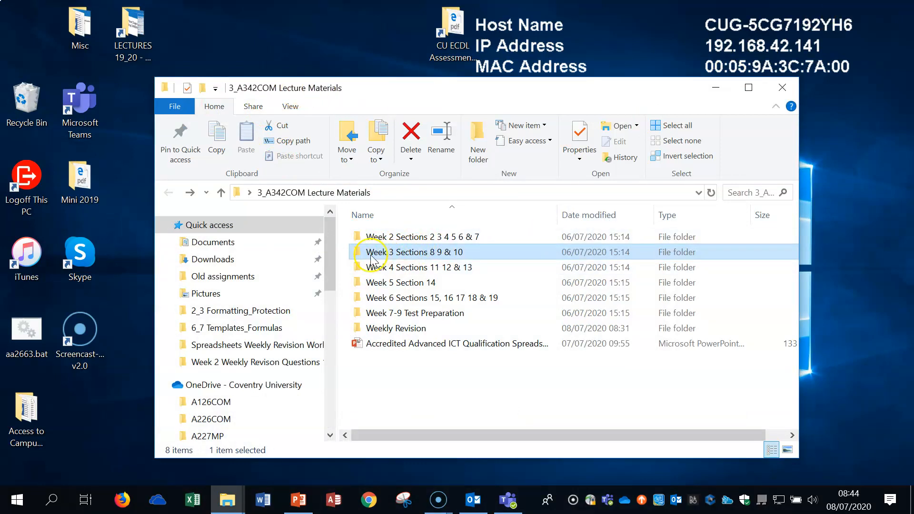
mouse_move(451, 255)
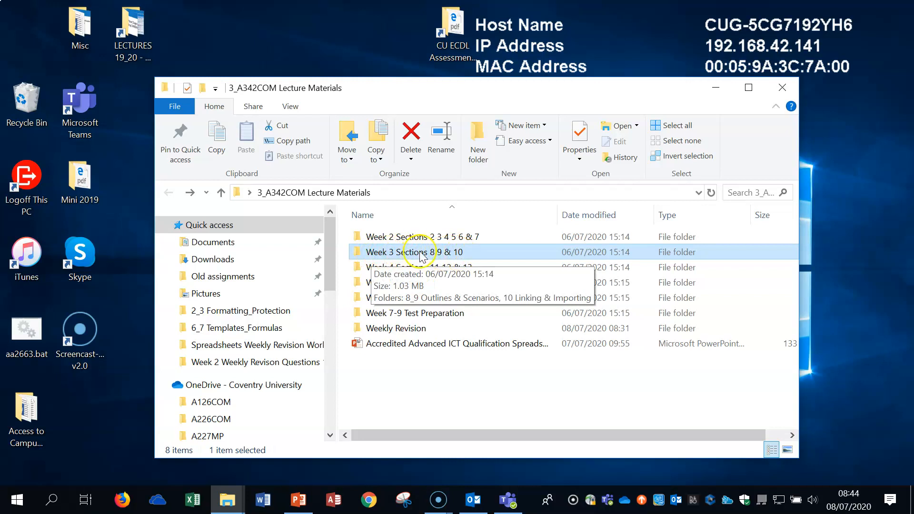
Step: Open 1 Outlining.xlsx from Week 3 Sections 8 9 & 10 > 8_9 Outlines & Scenarios
double_click(412, 251)
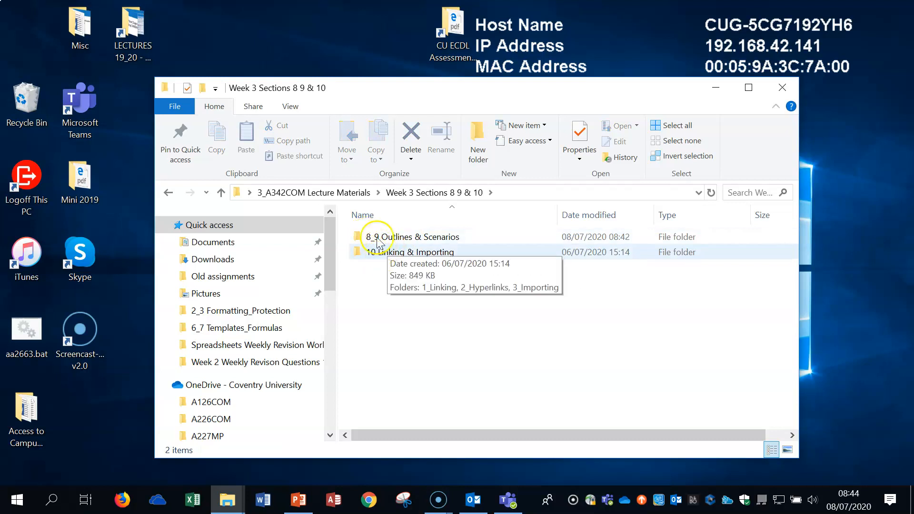
mouse_move(429, 241)
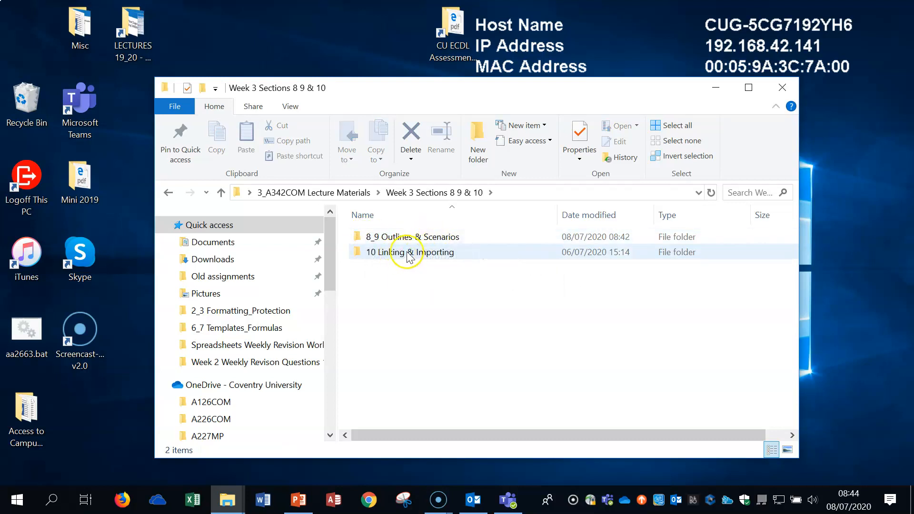
mouse_move(408, 251)
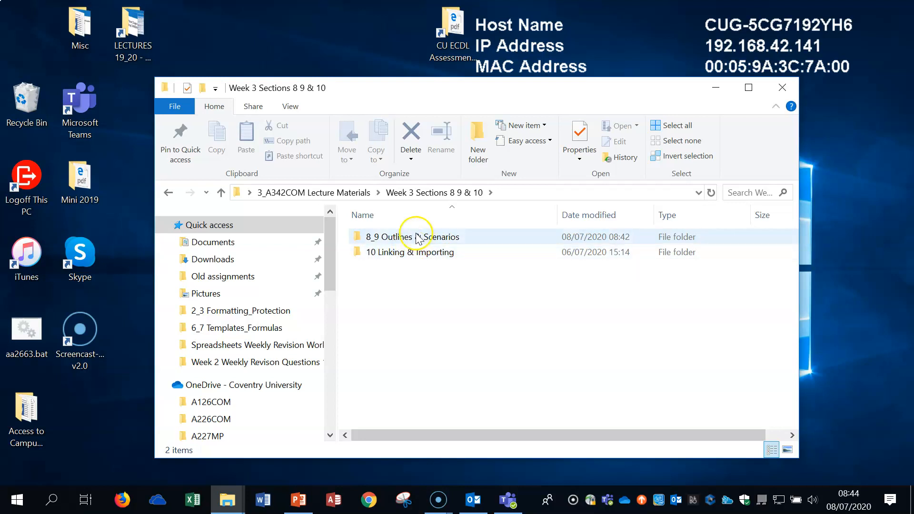
mouse_move(414, 237)
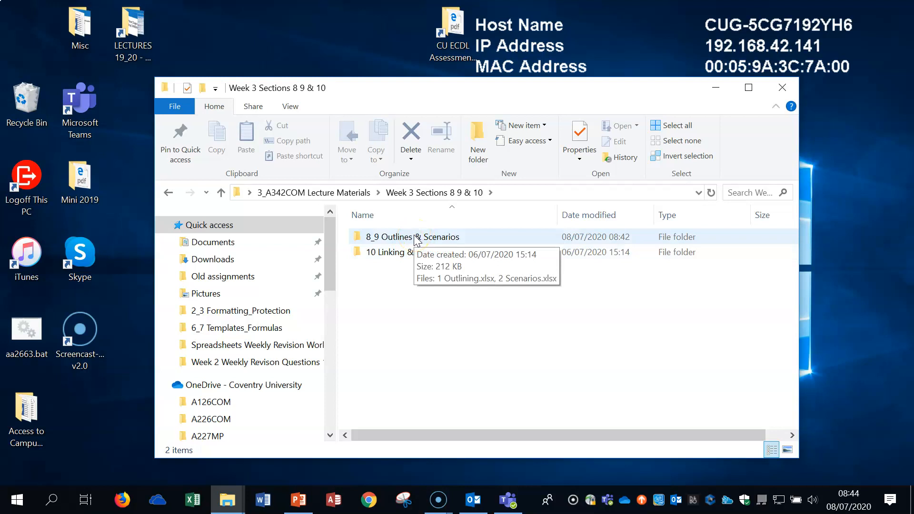
double_click(413, 237)
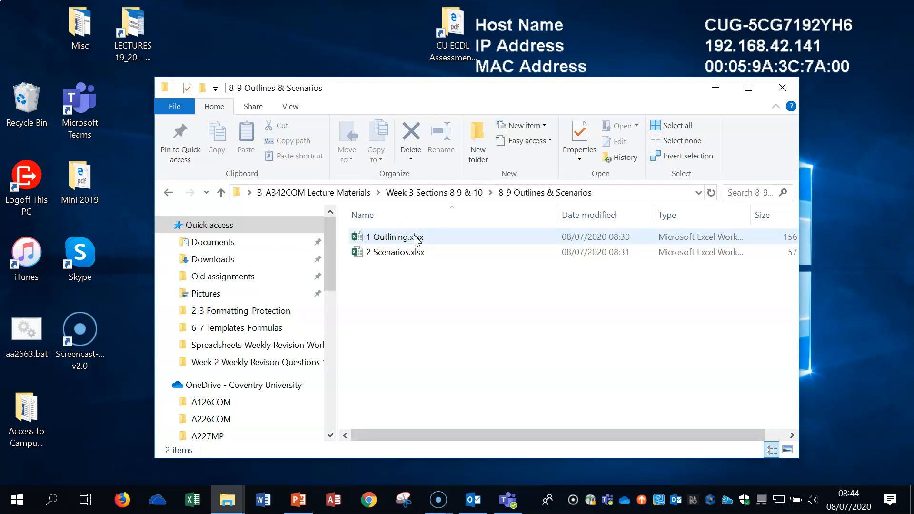
left_click(395, 237)
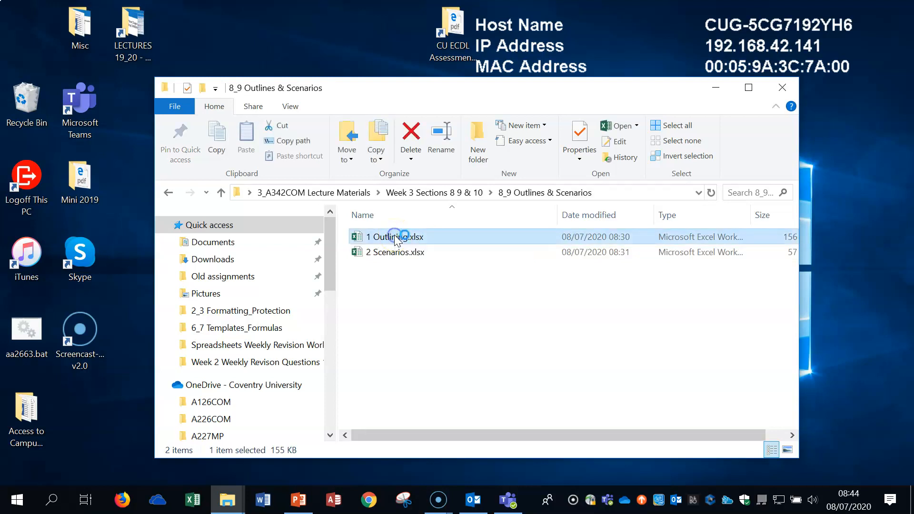
double_click(396, 237)
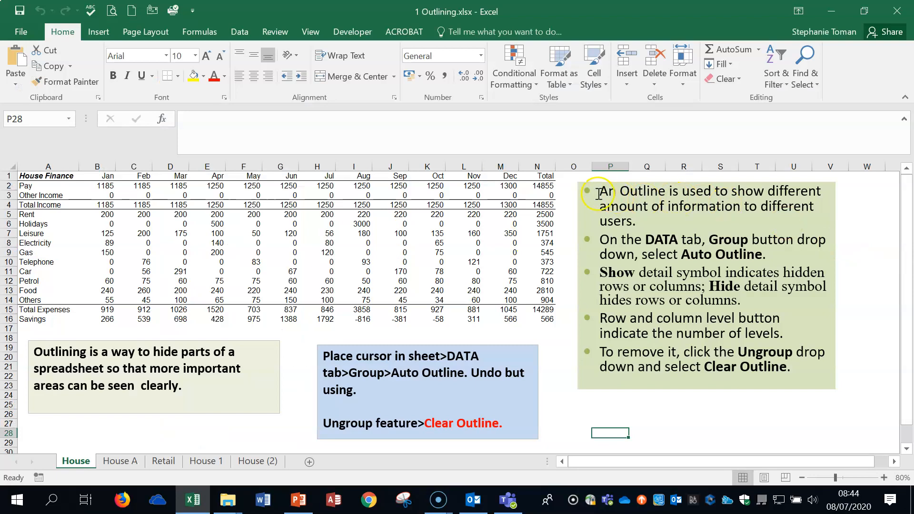
mouse_move(819, 207)
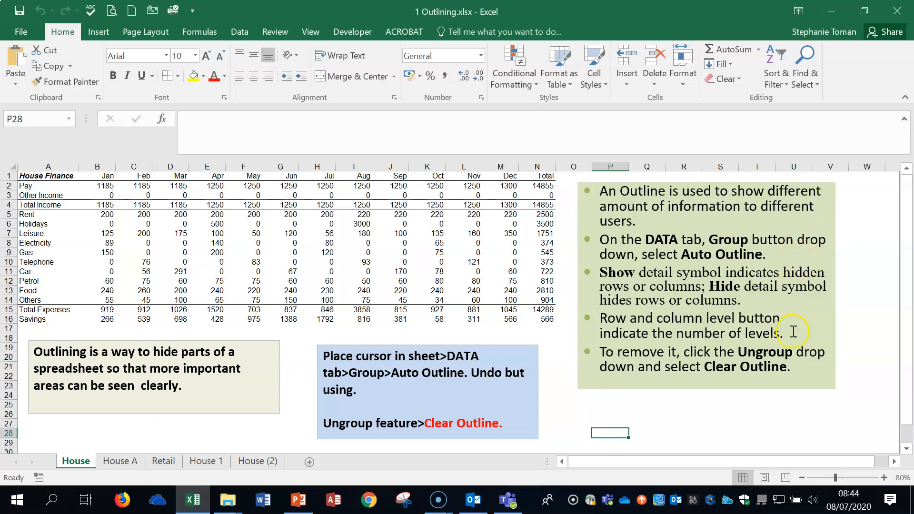
Step: Select a cell in the House finance table and show the Data ribbon commands
left_click(354, 252)
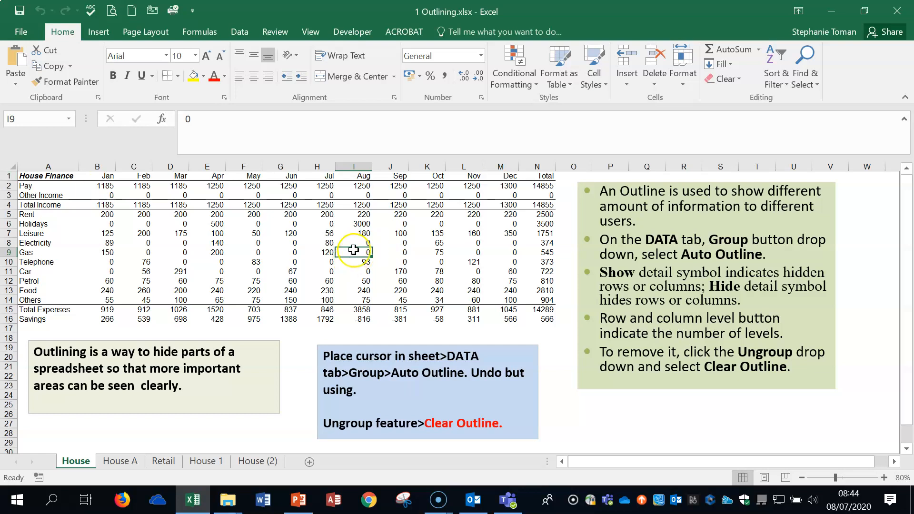
left_click(240, 32)
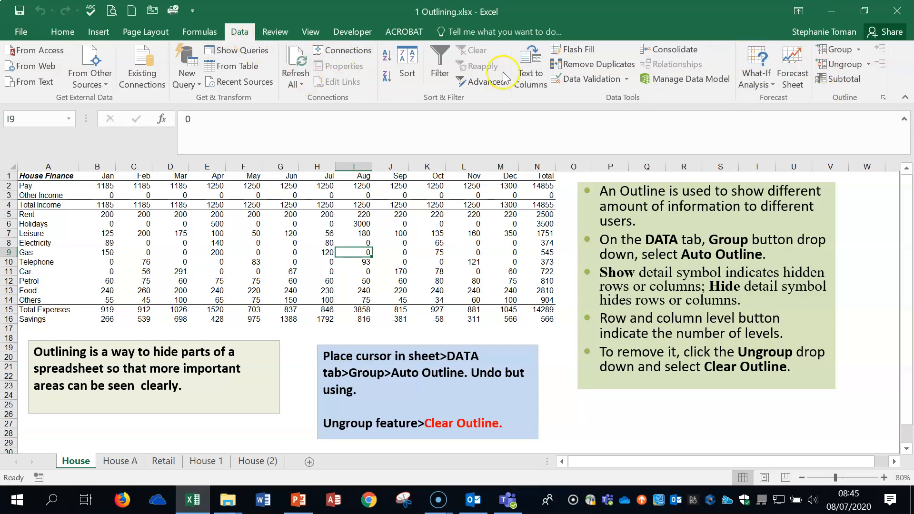
mouse_move(529, 69)
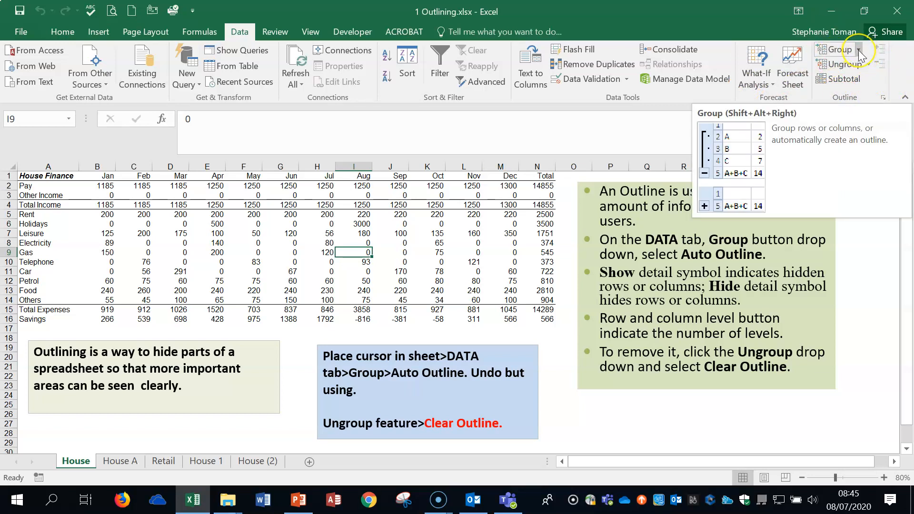
Step: Apply Auto Outline to the House finance table and expand its detail rows
left_click(857, 49)
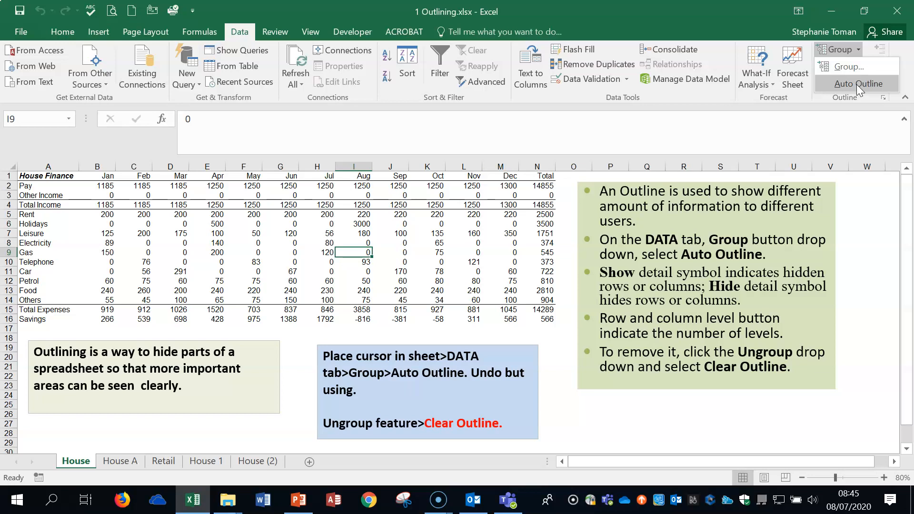
left_click(856, 84)
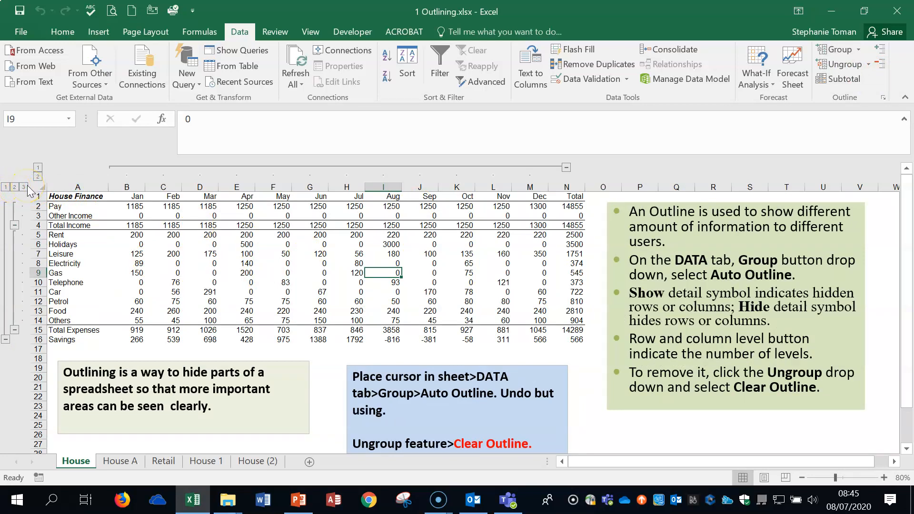
mouse_move(7, 188)
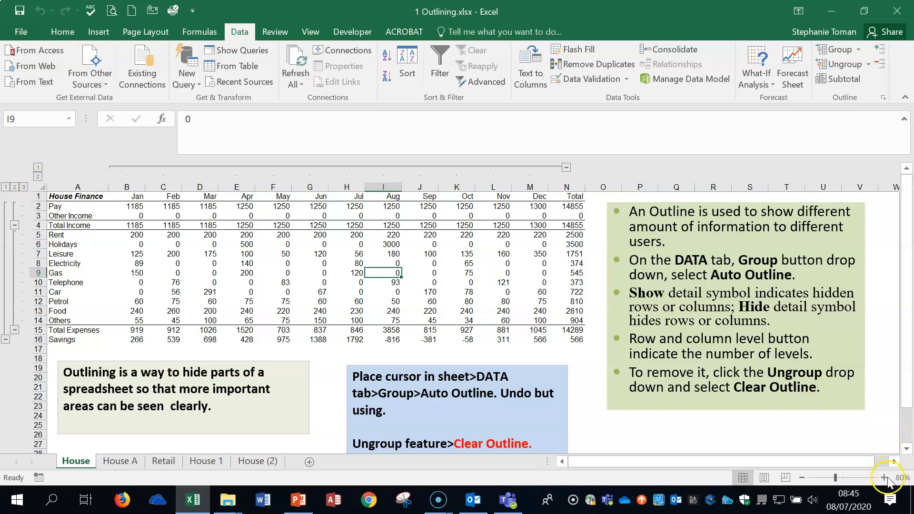
left_click(886, 478)
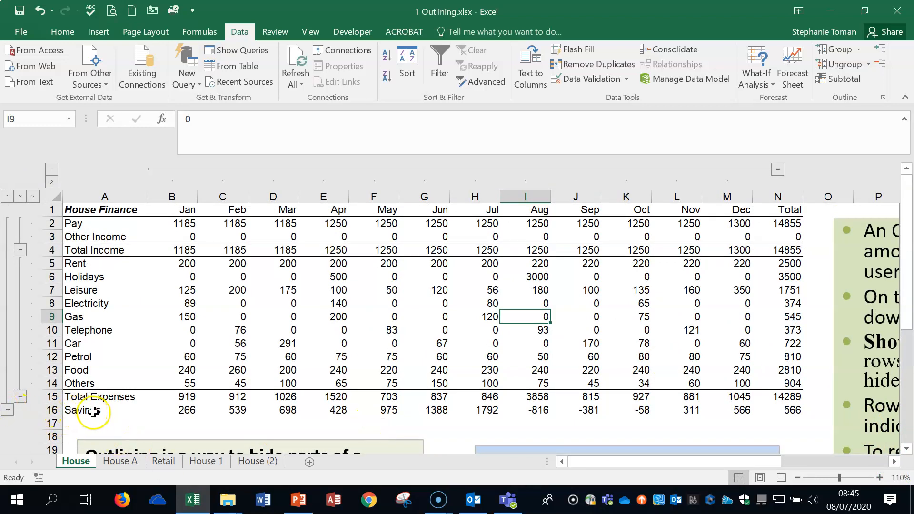
mouse_move(79, 223)
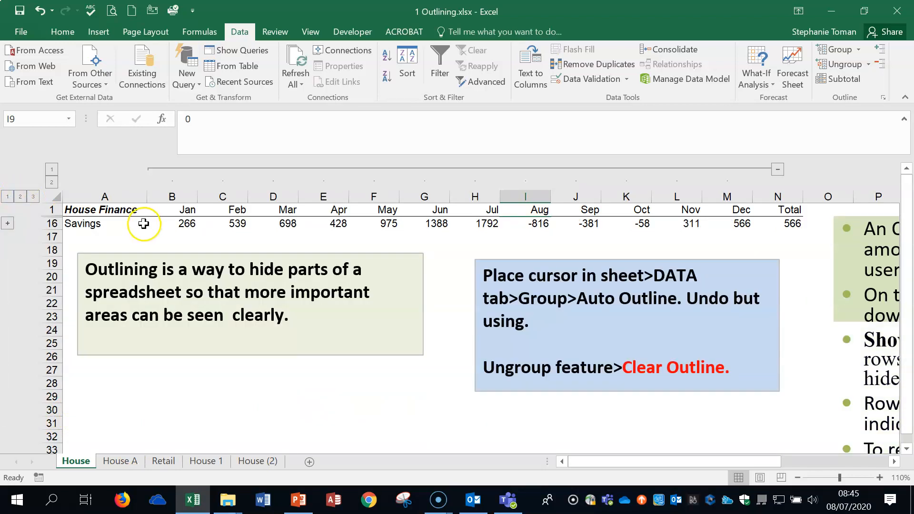
mouse_move(669, 212)
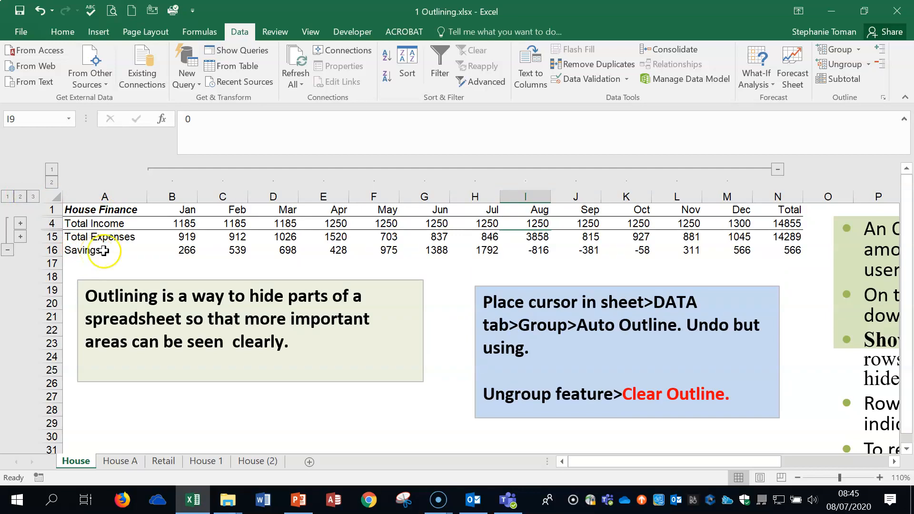
left_click(32, 196)
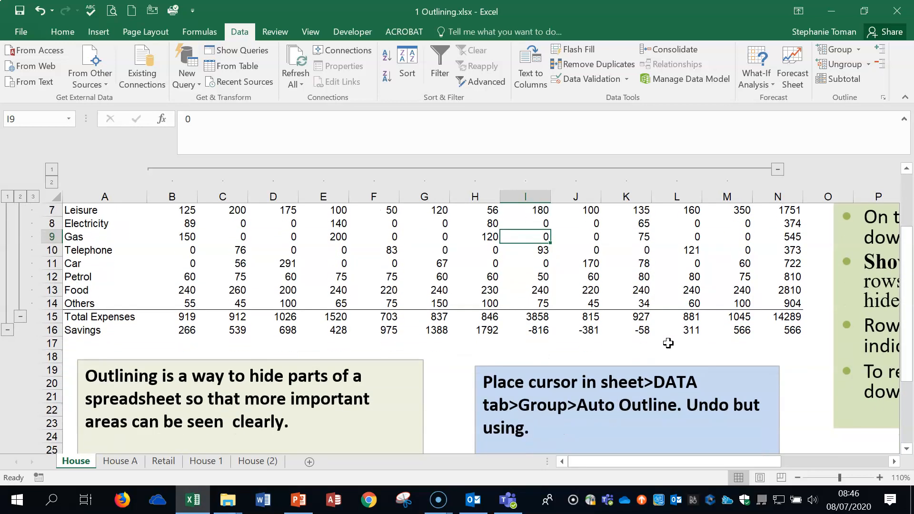
mouse_move(669, 470)
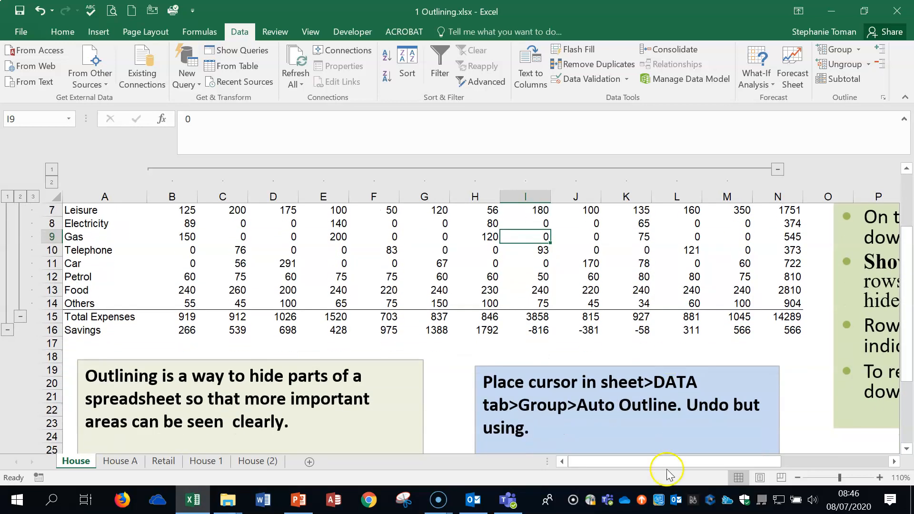
Step: Clear the House sheet's outline, then move through the House A and Retail sheets
left_click_drag(667, 462, 678, 470)
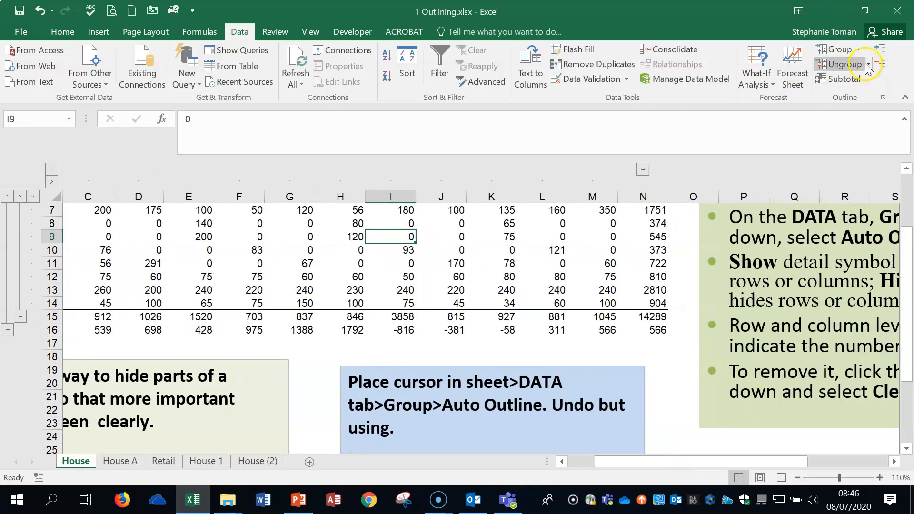
left_click(867, 64)
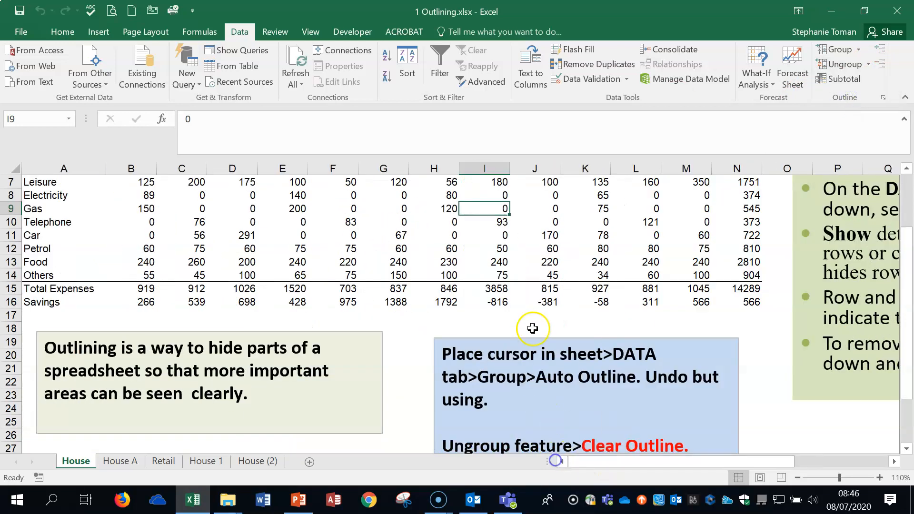
scroll("up", 3)
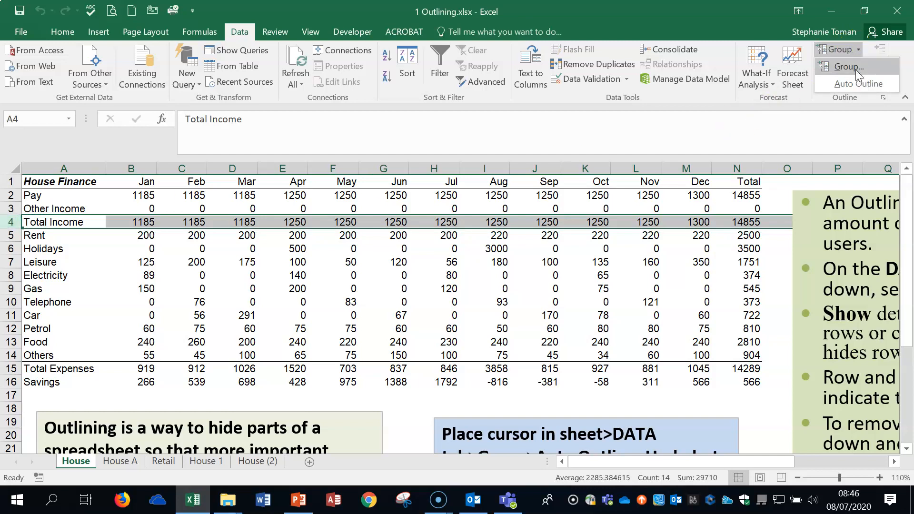
left_click(848, 67)
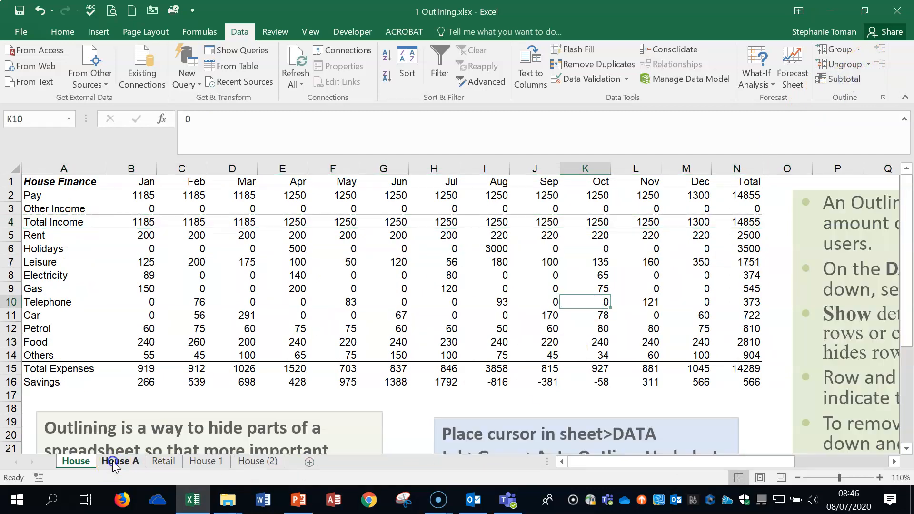
left_click(120, 461)
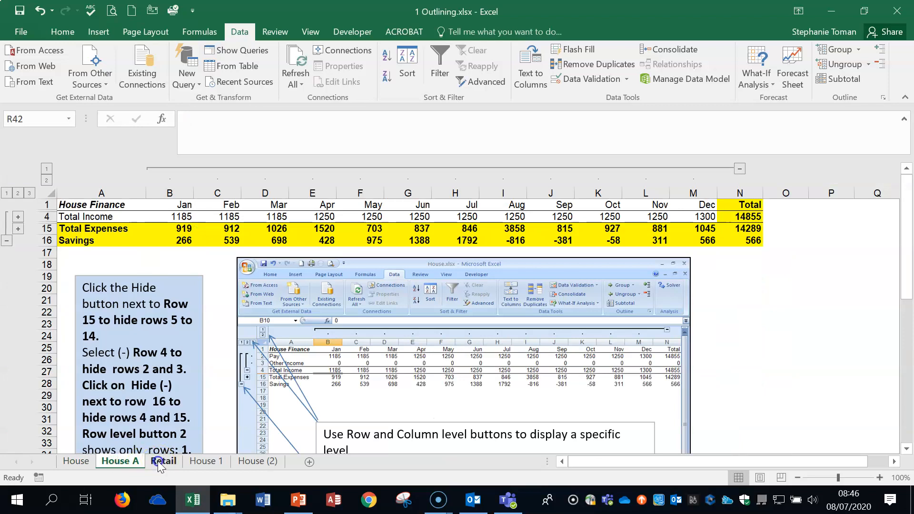
left_click(205, 461)
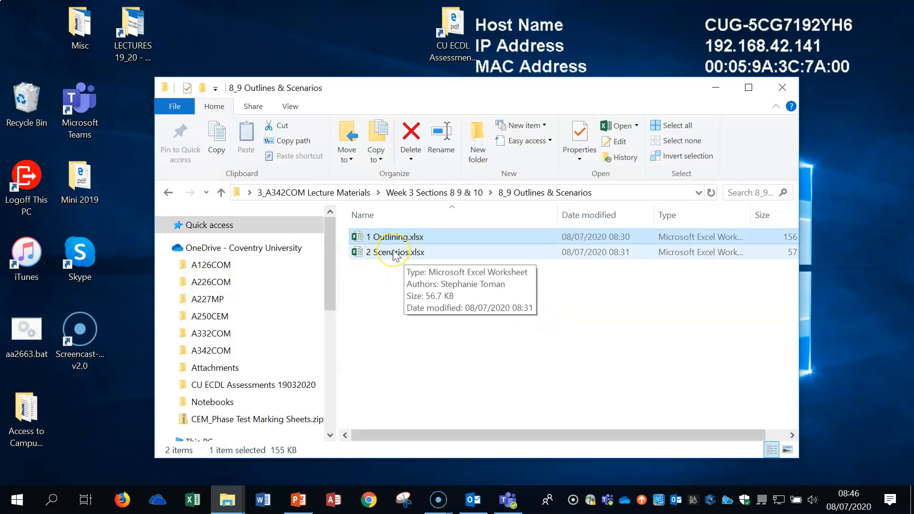
Step: Open the 2 Scenarios.xlsx workbook showing the Food profit model
left_click(395, 251)
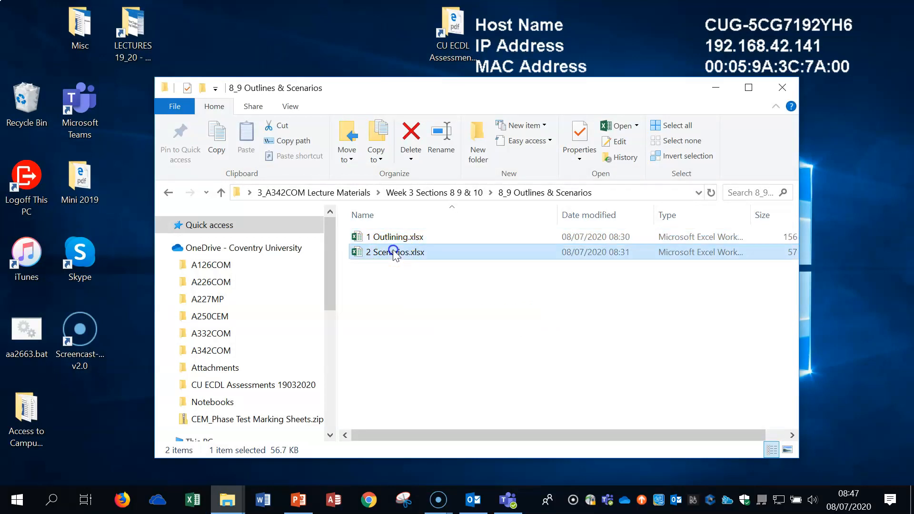
double_click(396, 251)
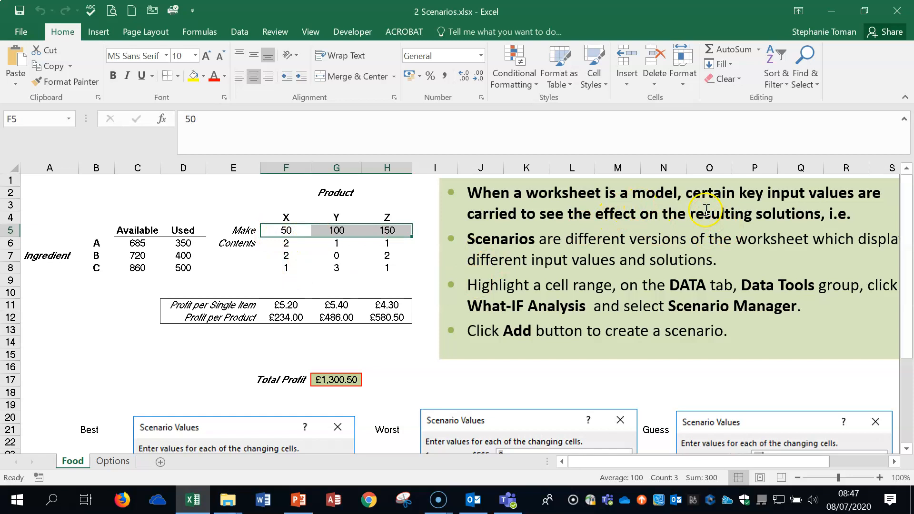
mouse_move(875, 198)
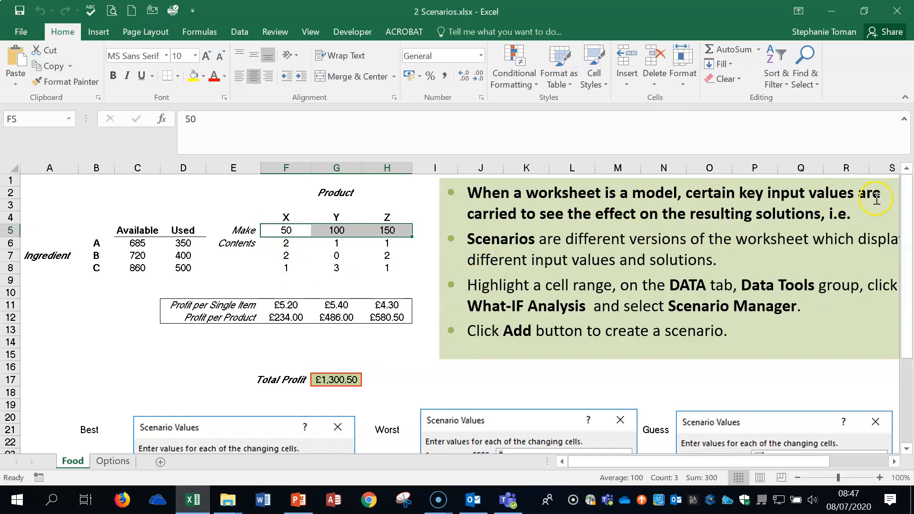
mouse_move(851, 213)
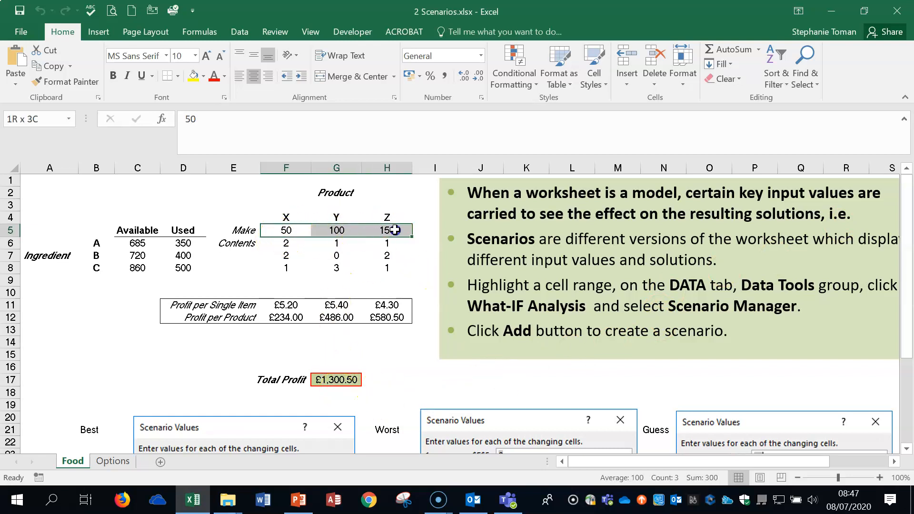
left_click(285, 229)
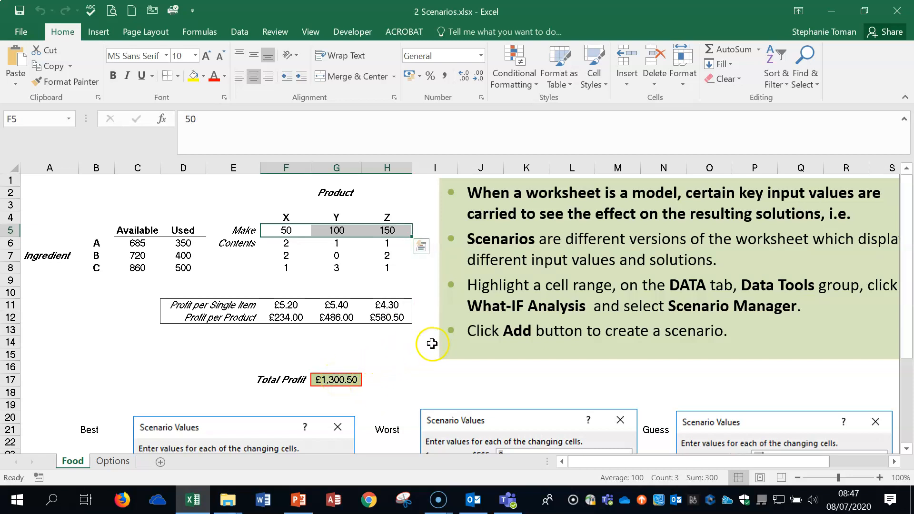
scroll("down", 3)
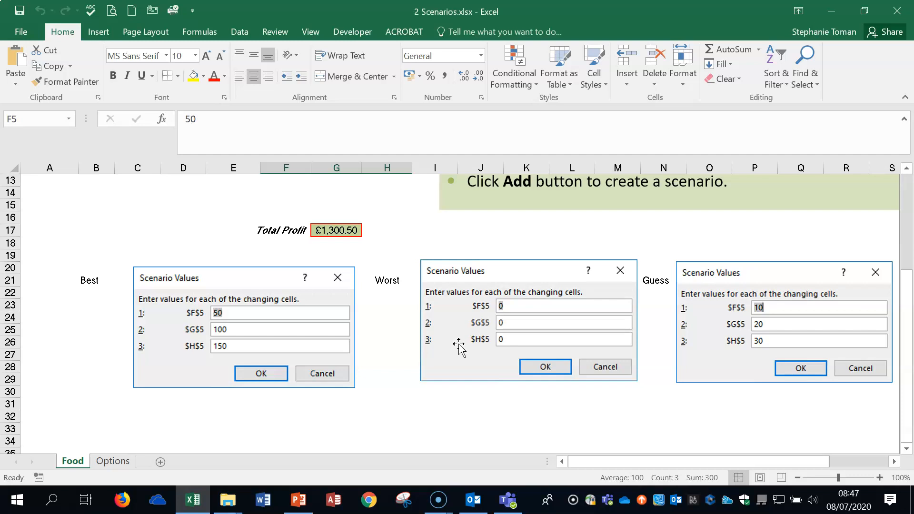
mouse_move(655, 368)
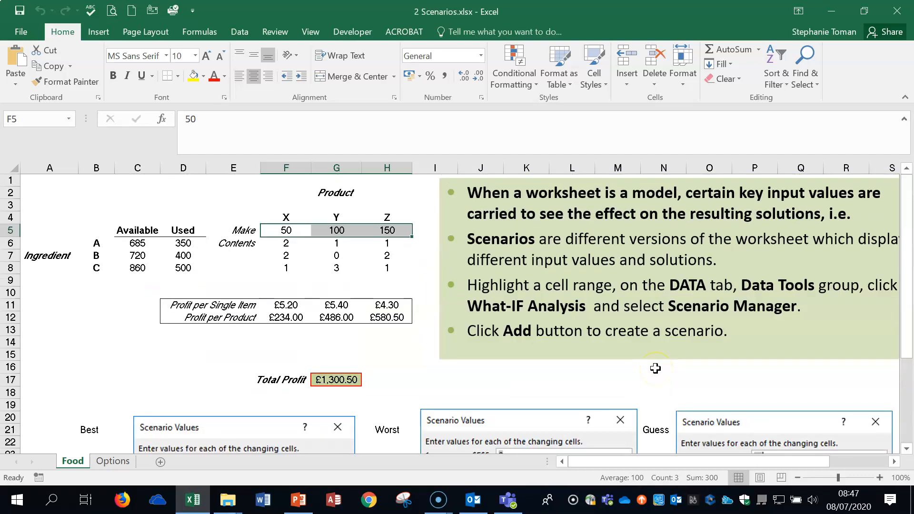
Step: Review the Worst and Guess scenarios in Scenario Manager, then close it
left_click(239, 33)
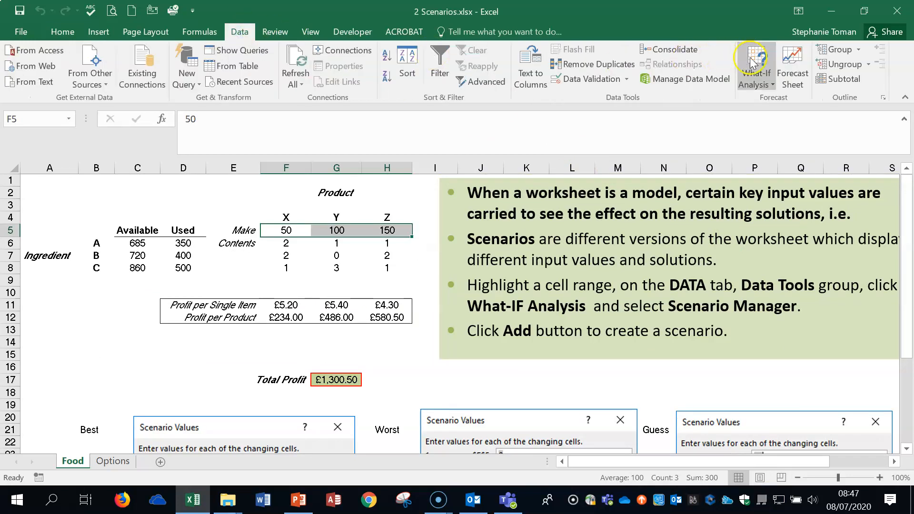
left_click(755, 65)
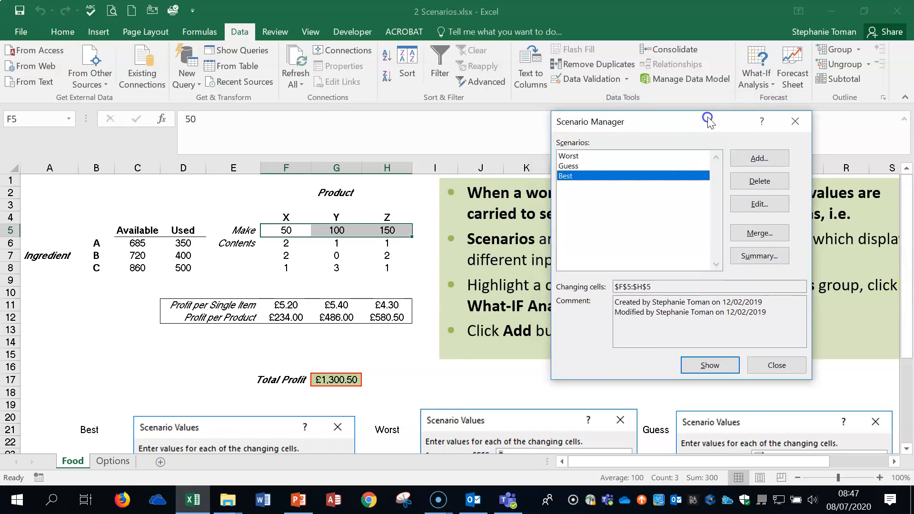
left_click(568, 155)
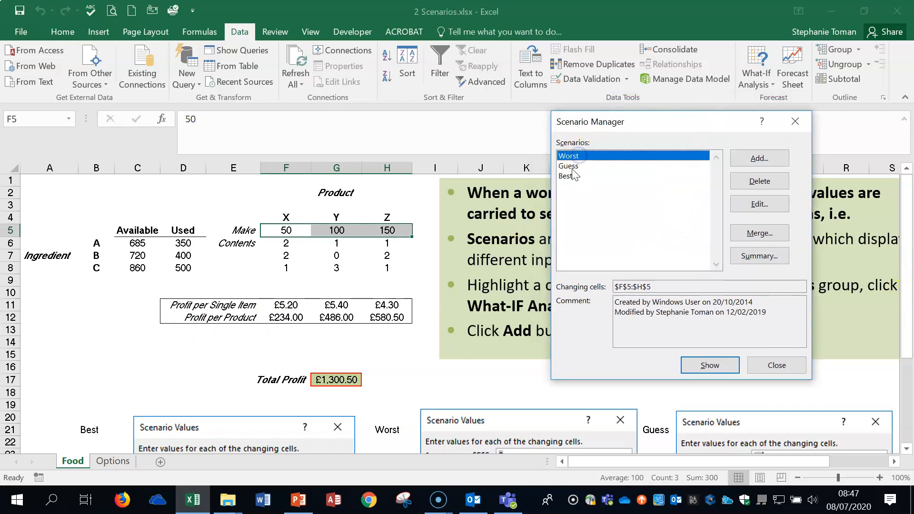
left_click(568, 165)
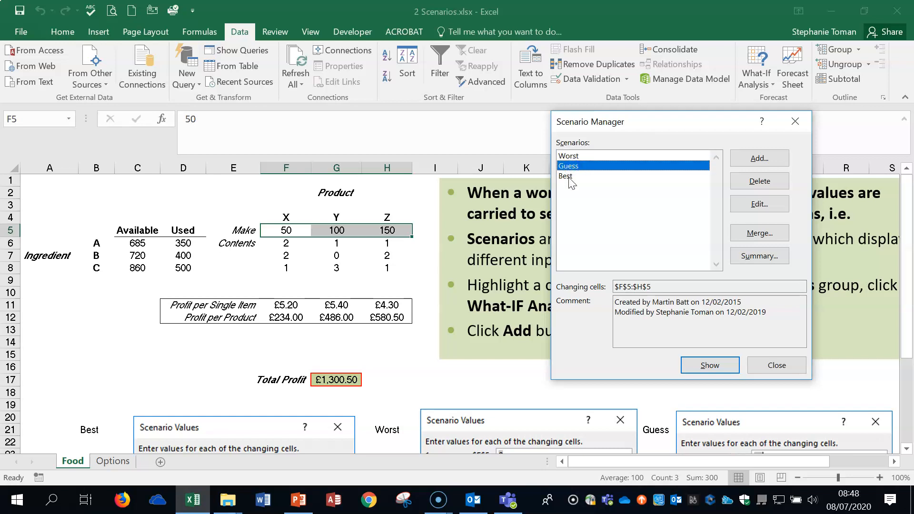
left_click(565, 176)
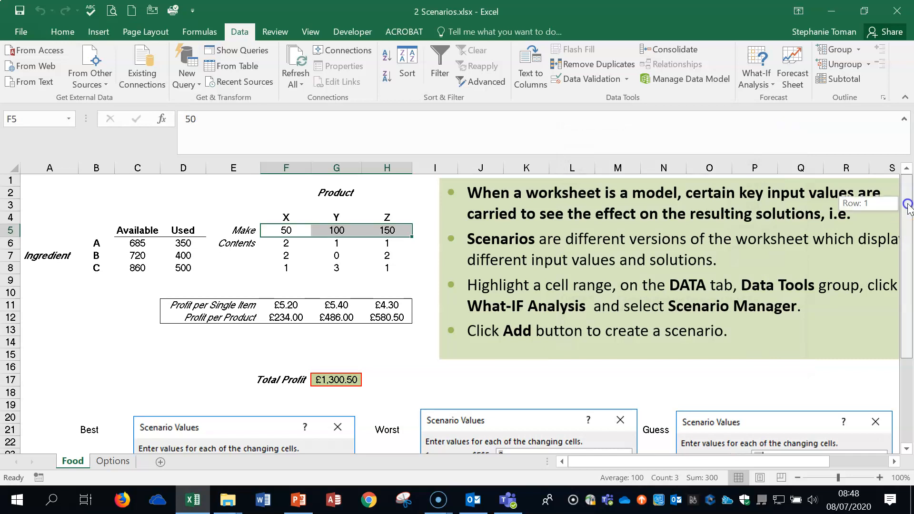
scroll("down", 3)
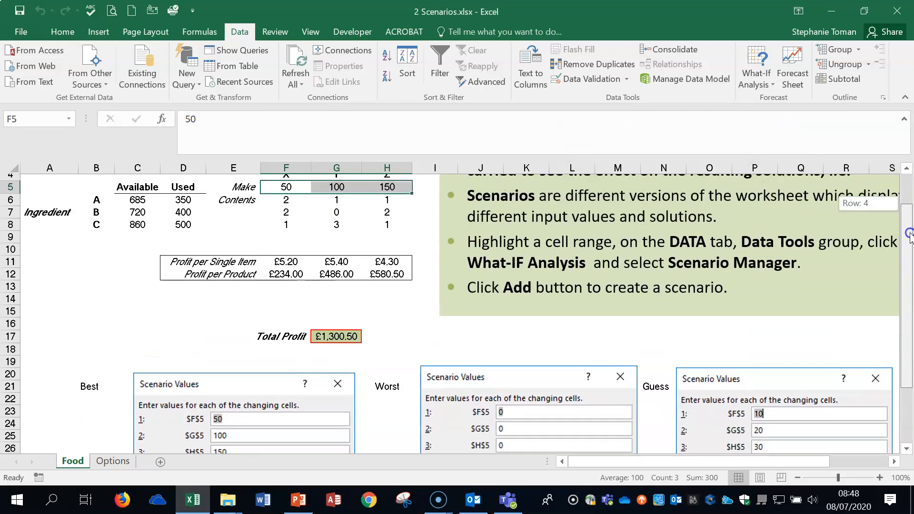
scroll("down", 3)
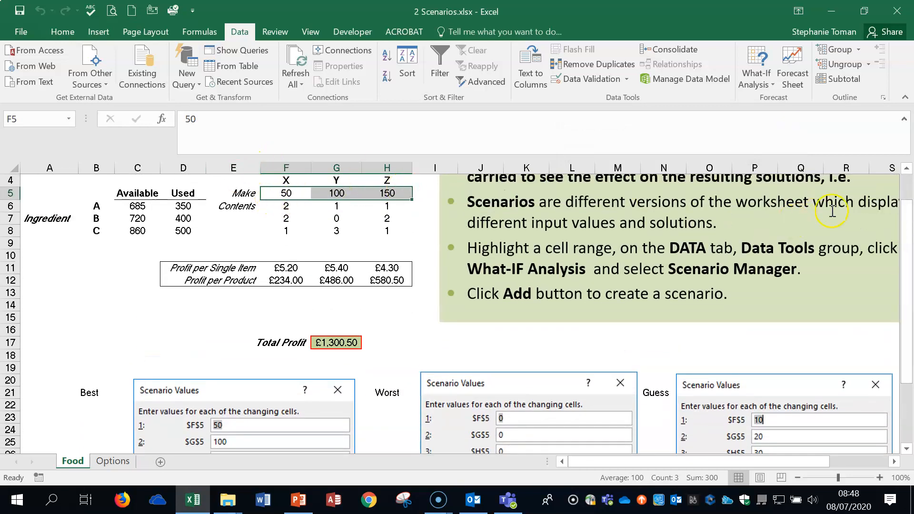
scroll("down", 3)
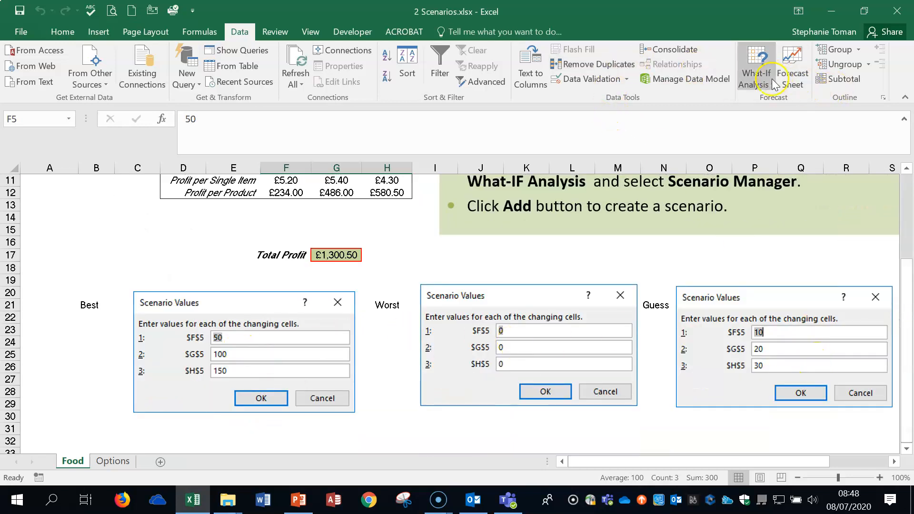
Step: Re-confirm the Worst and Guess scenarios, keeping Guess at 10, 20 and 30, and select Best
left_click(761, 66)
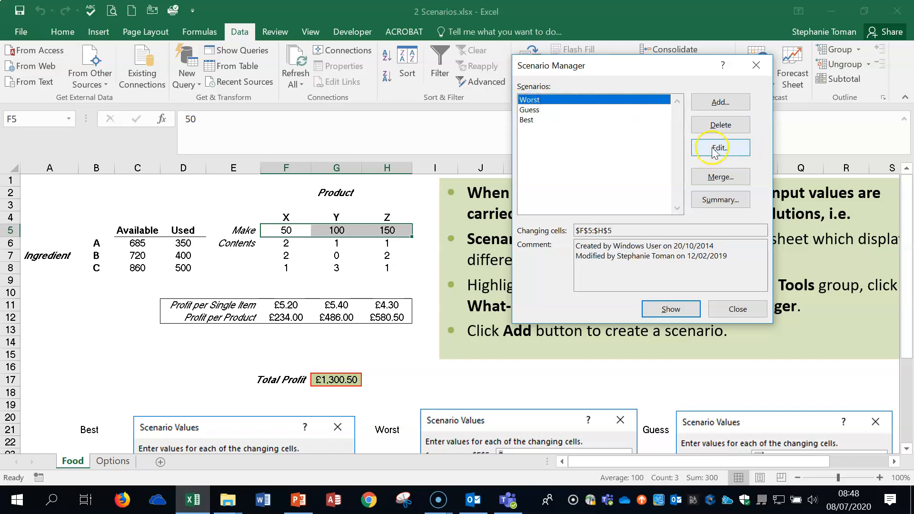
left_click(720, 148)
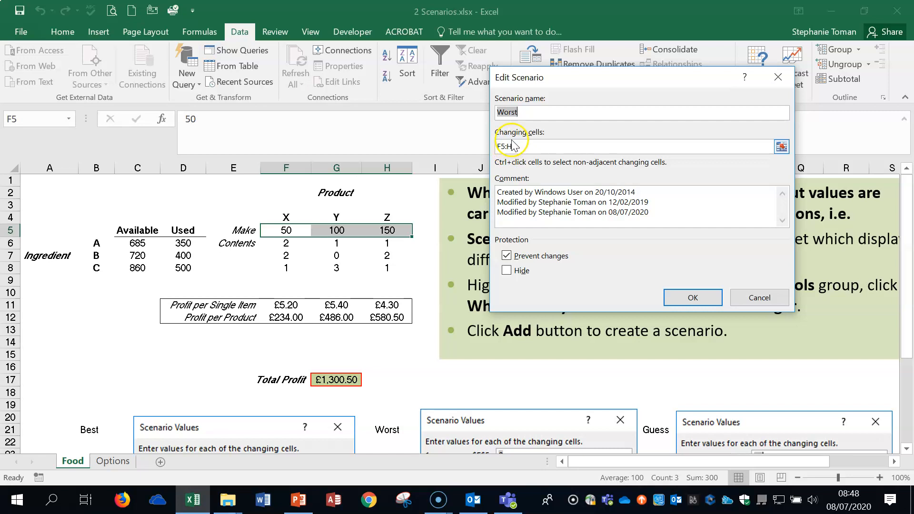
left_click(691, 297)
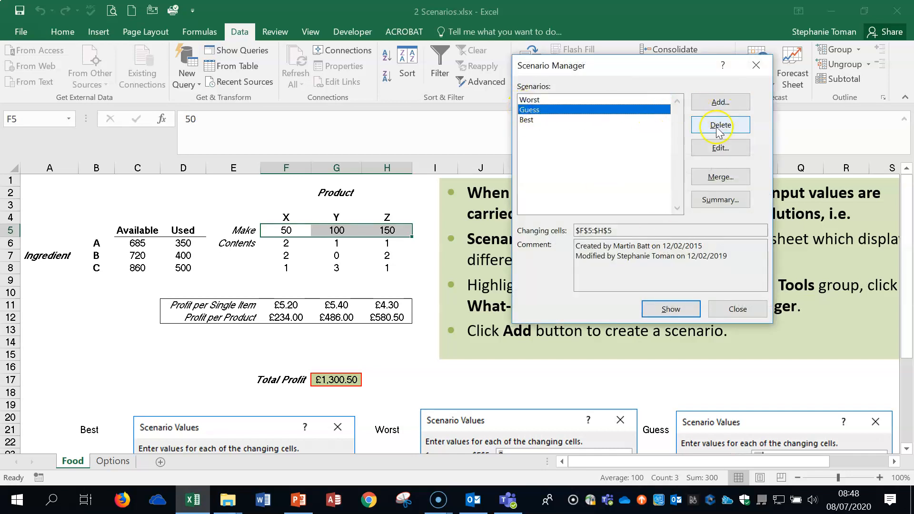
left_click(721, 148)
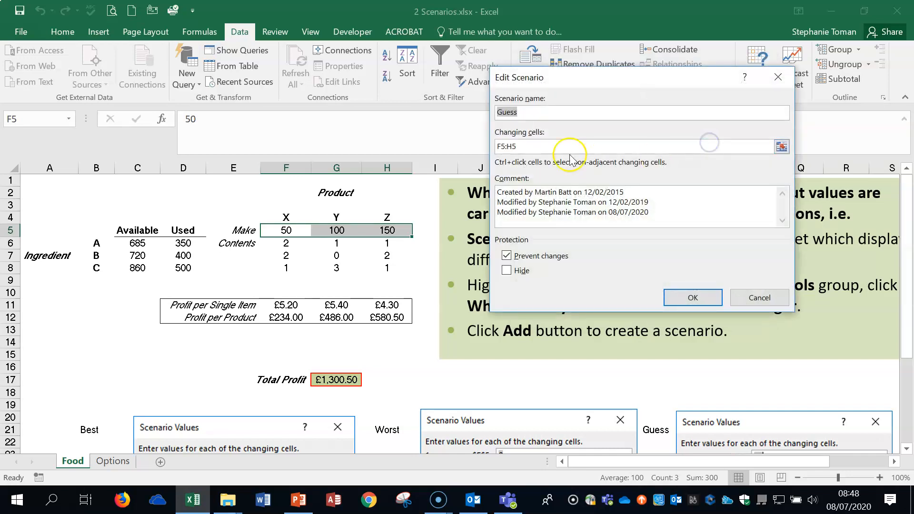
left_click(692, 297)
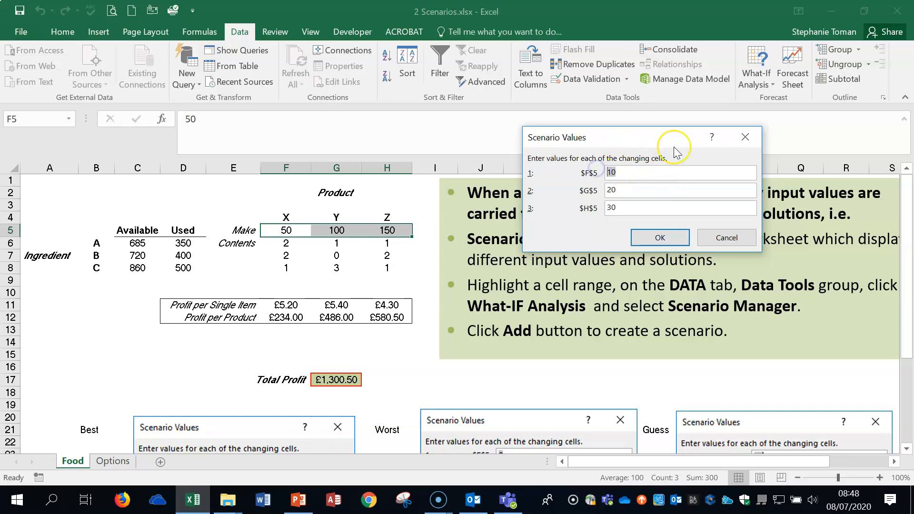
left_click(659, 237)
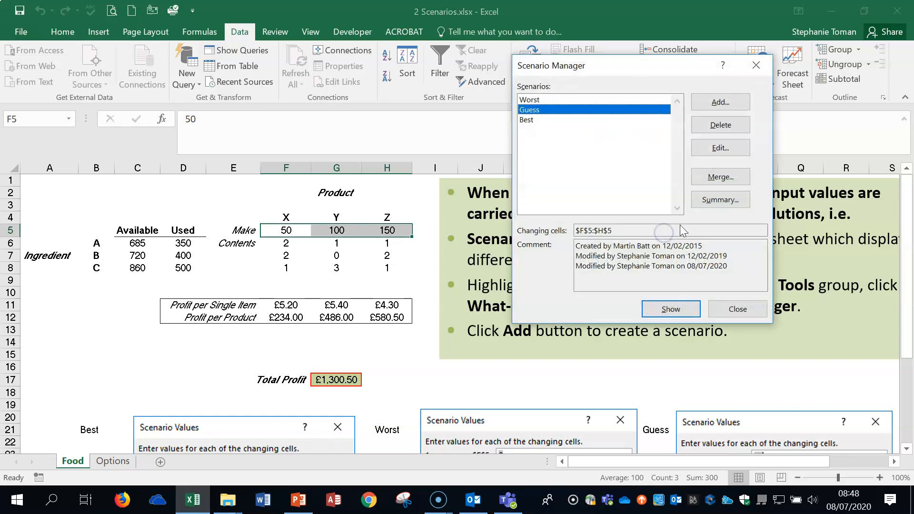
left_click(526, 120)
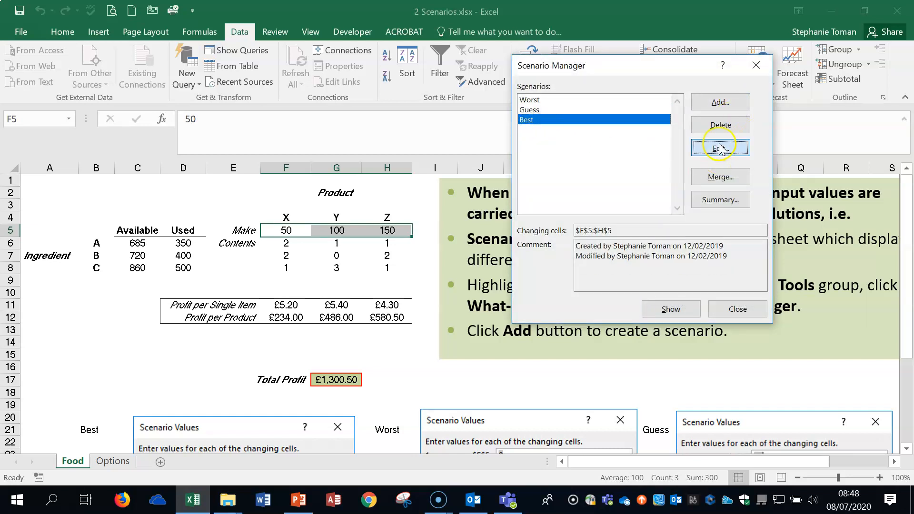
Step: Edit the Best scenario's Make quantities to 100, 200 and 300 and save it
left_click(720, 148)
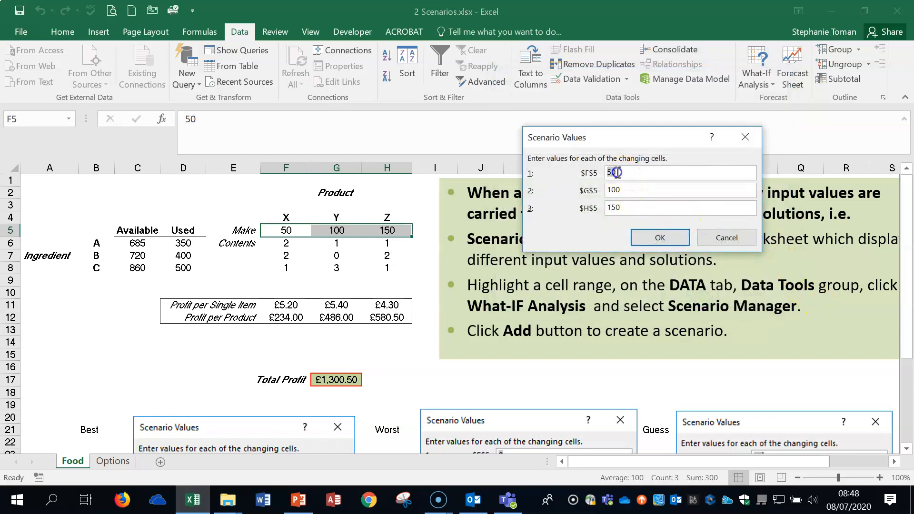
left_click(679, 190)
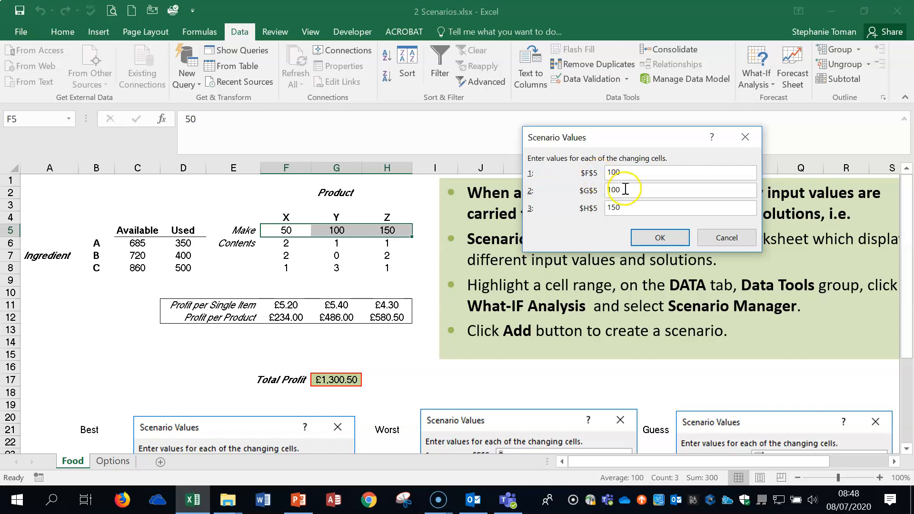
type("20")
left_click(680, 208)
type("300")
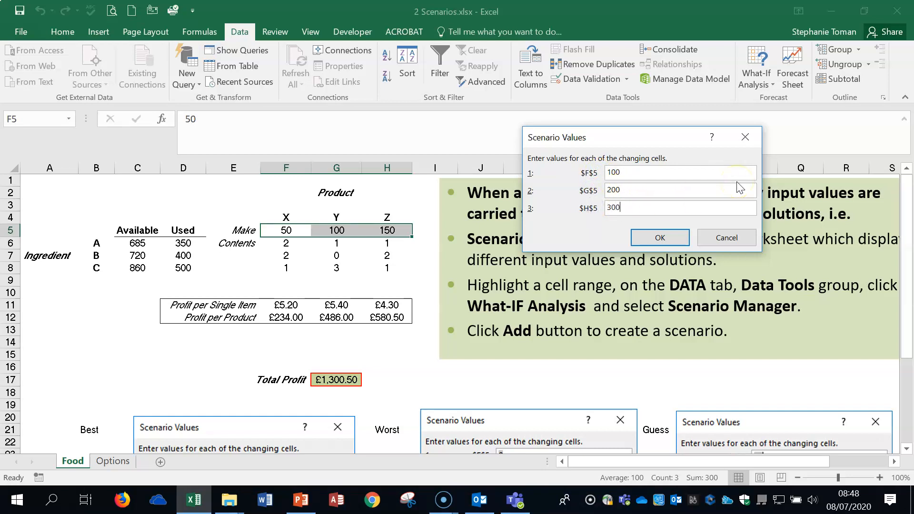
left_click(660, 237)
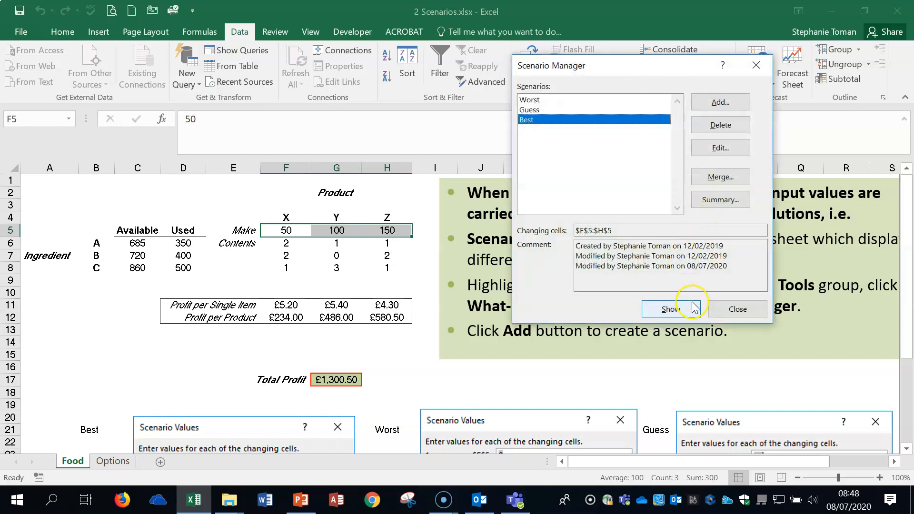
Step: Show Best, then Guess, then Worst, leaving Make at 0 and Total Profit £0.00
left_click(671, 308)
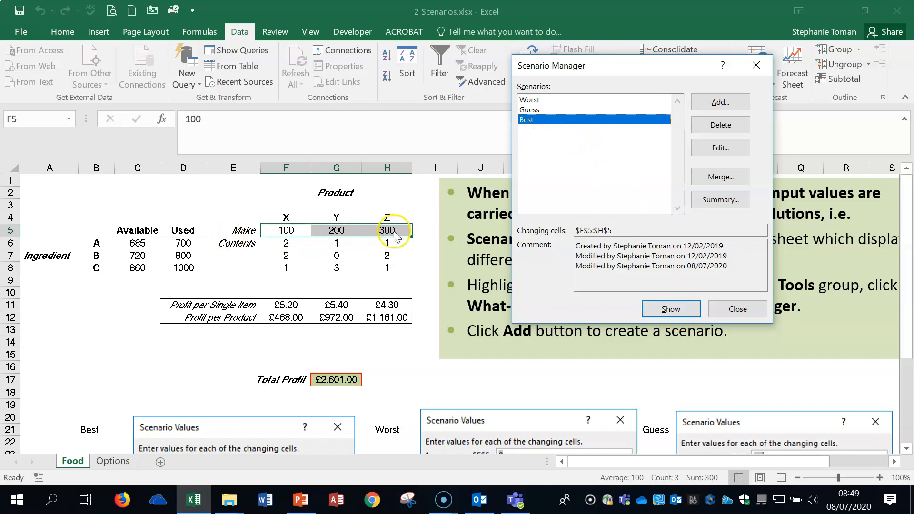
mouse_move(567, 264)
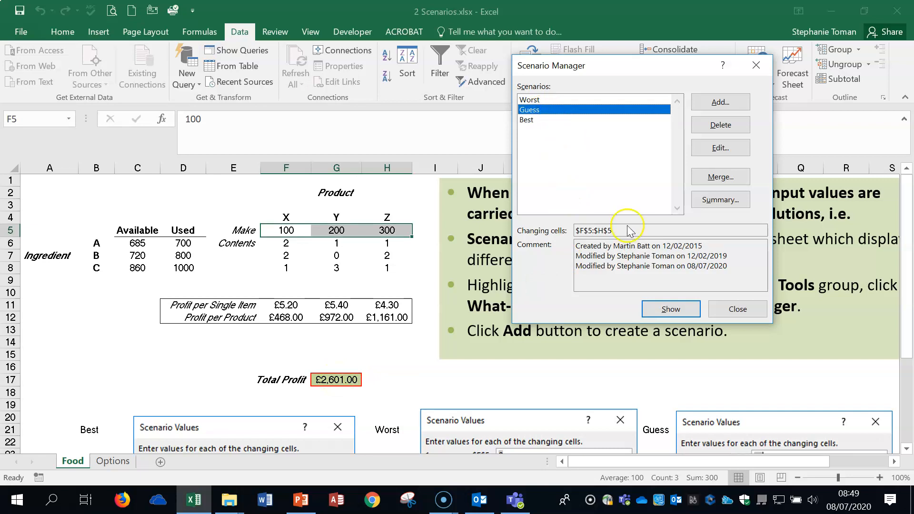
left_click(670, 309)
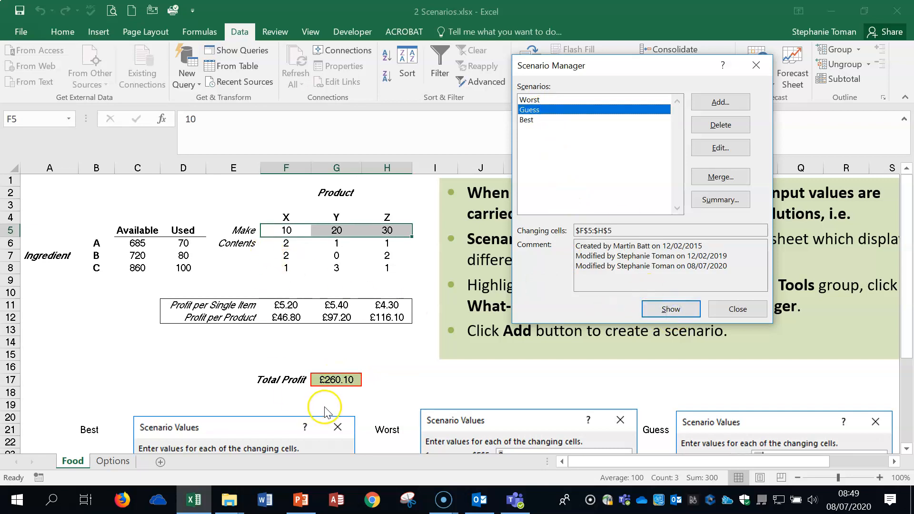
left_click(530, 99)
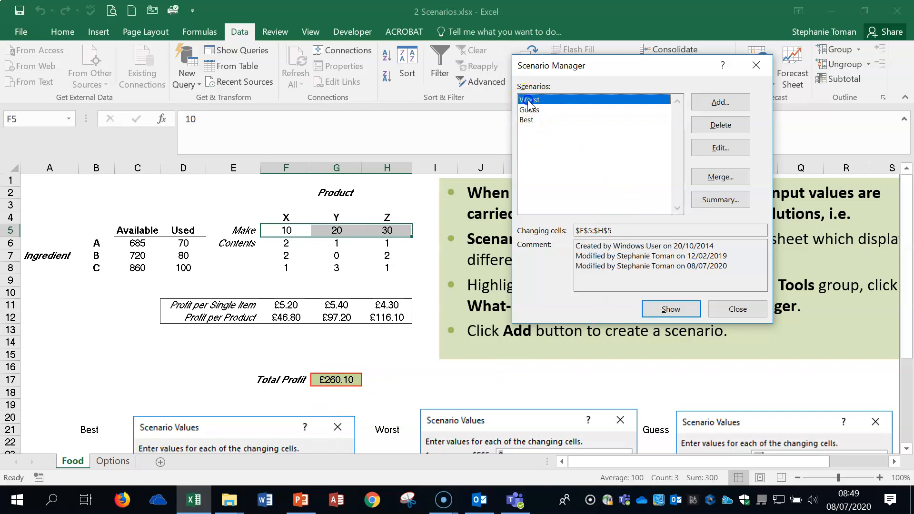
left_click(671, 309)
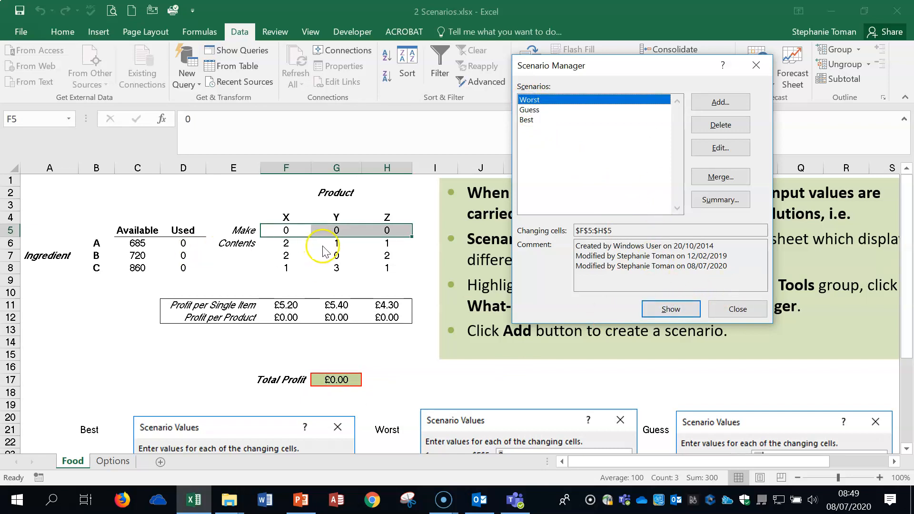
Step: Set Worst's Make quantities to 10, 20 and 30 and show it, giving £260.10 profit
left_click(720, 147)
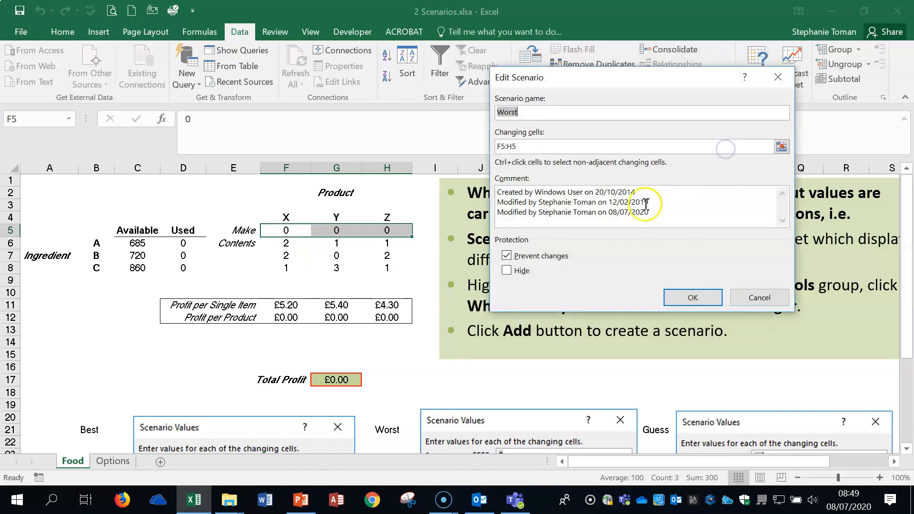
left_click(693, 297)
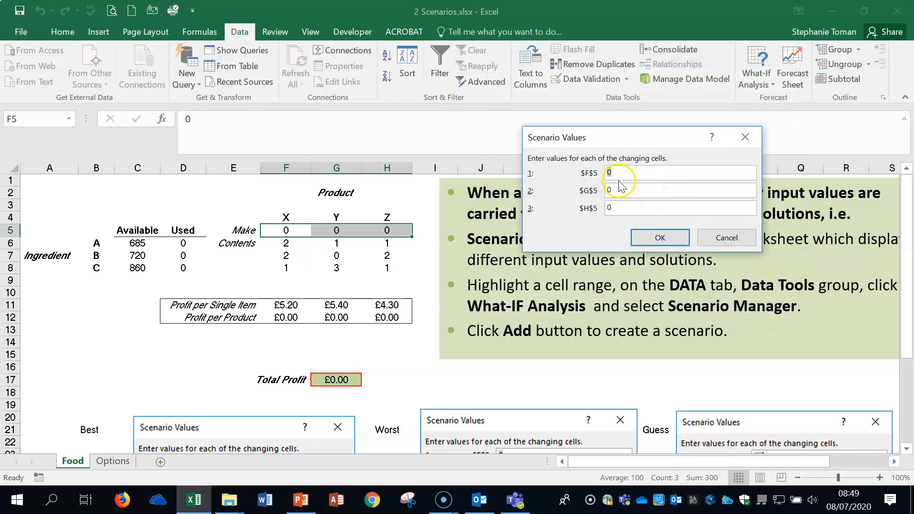
type("10")
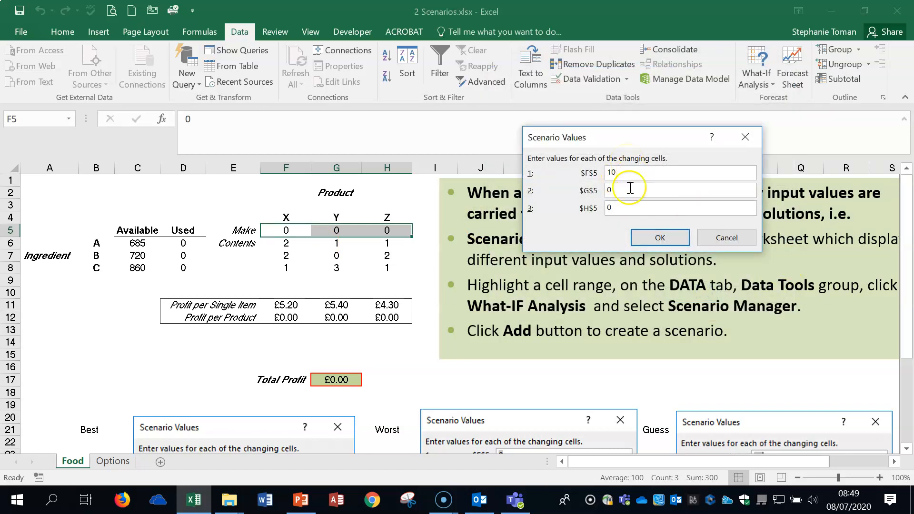
type("10")
type("30")
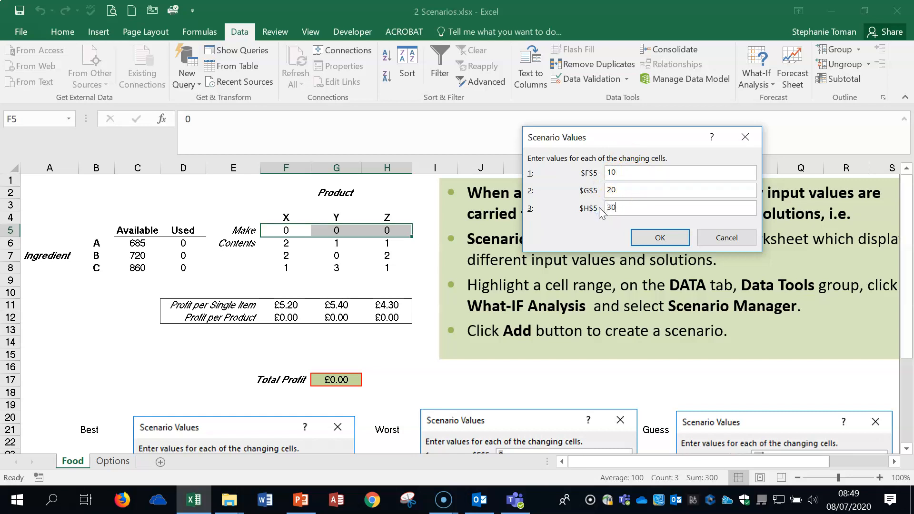
left_click(659, 239)
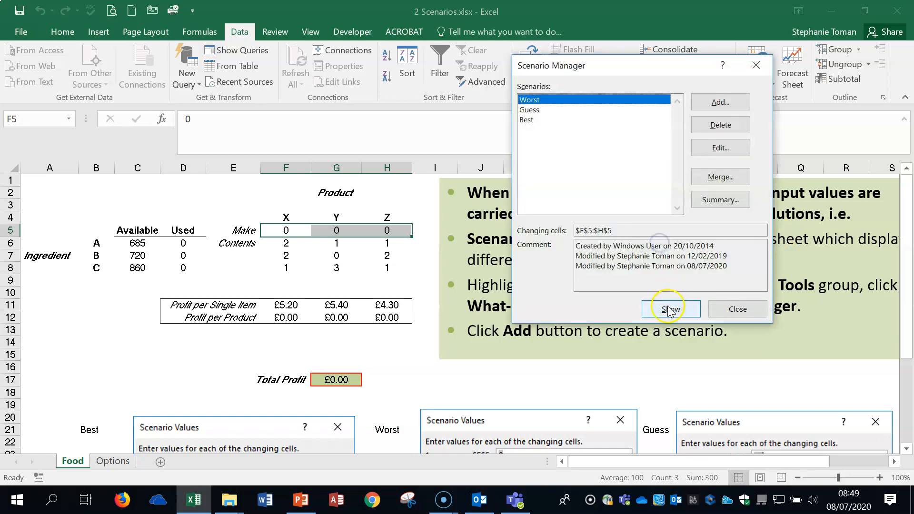
left_click(670, 308)
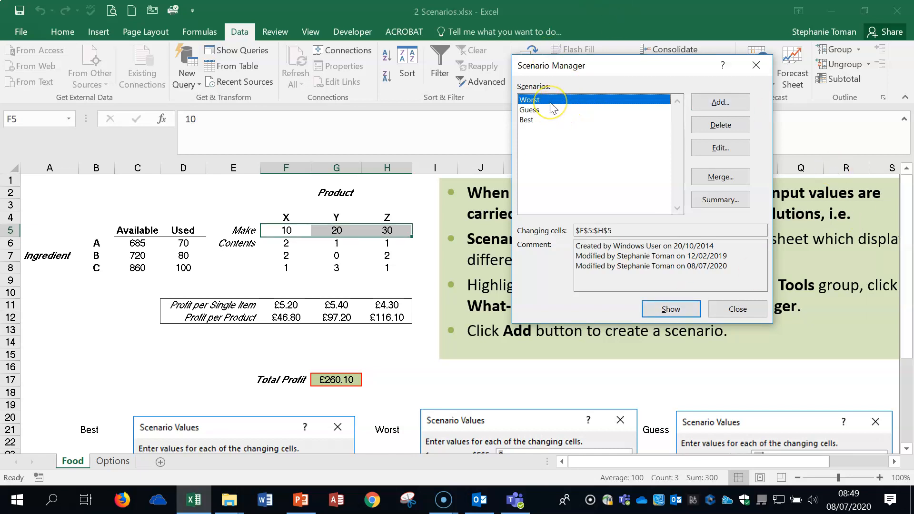
mouse_move(574, 102)
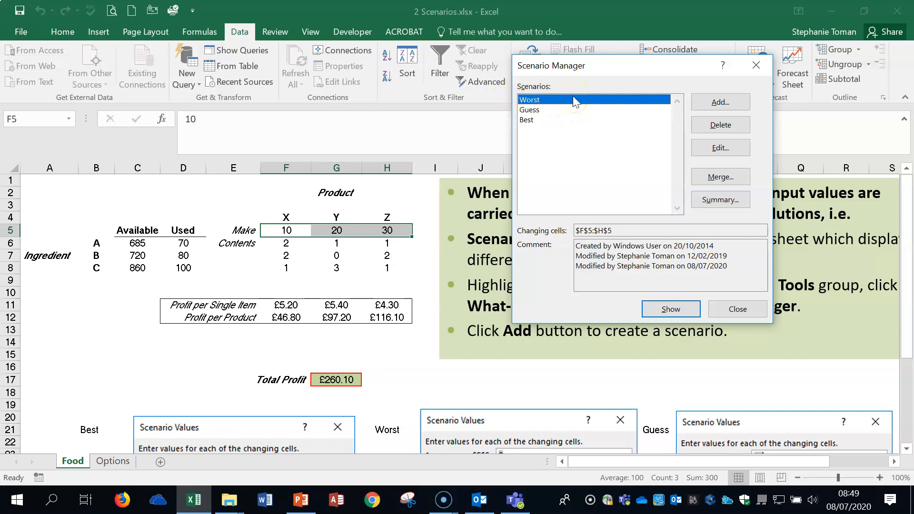
Step: Delete Guess and add a new Guess scenario for Make cells F5:H5 with its values
left_click(530, 110)
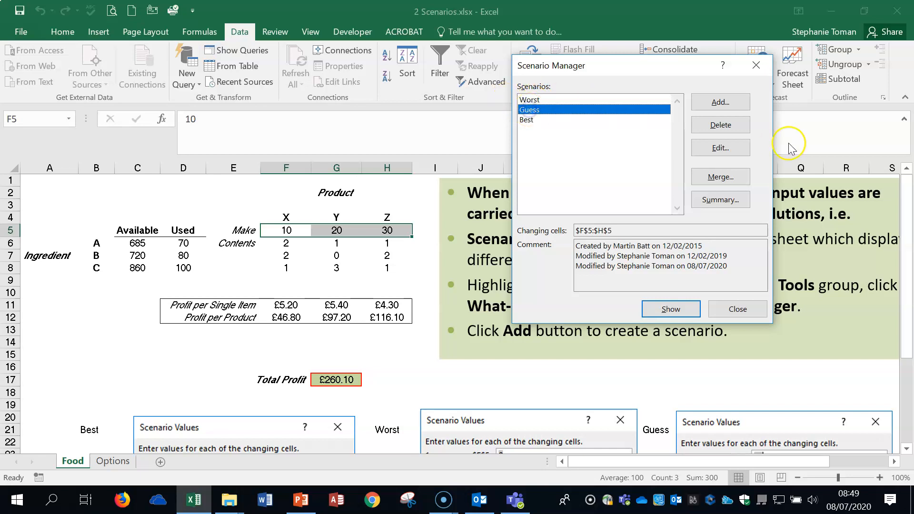
left_click(720, 124)
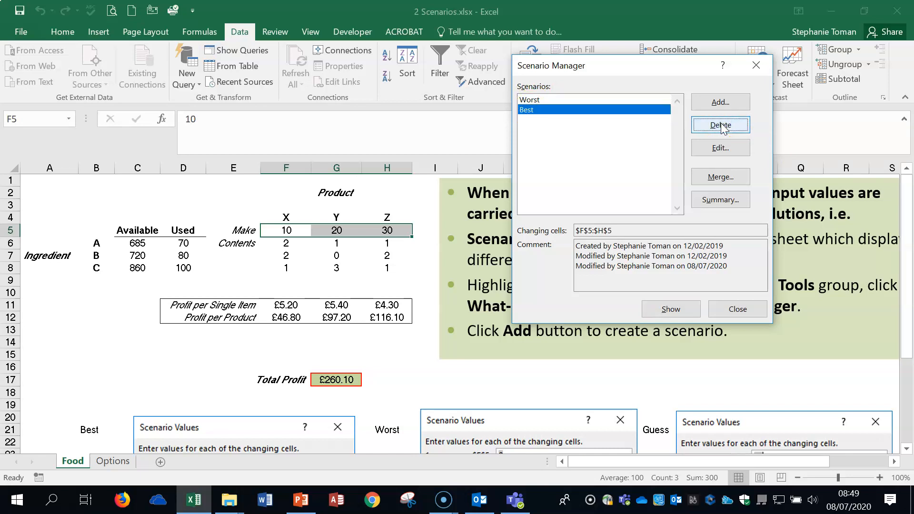
left_click(720, 102)
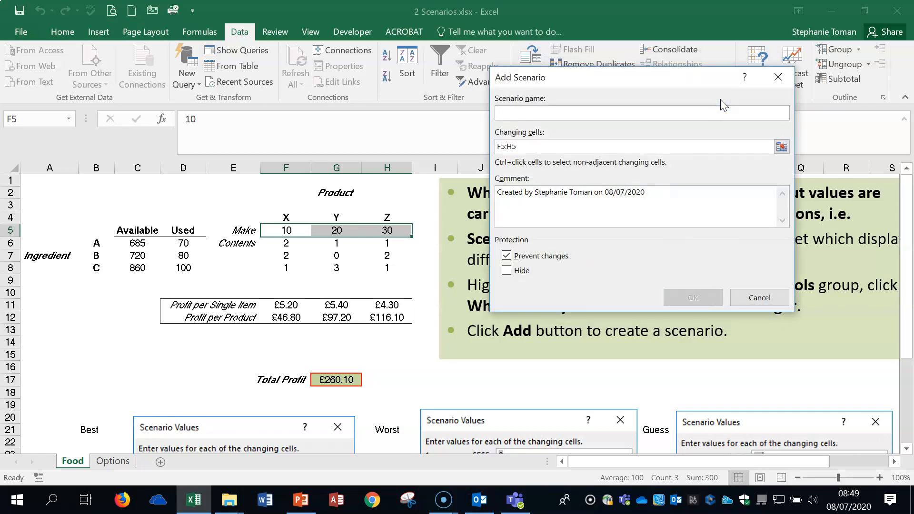
type("Guess")
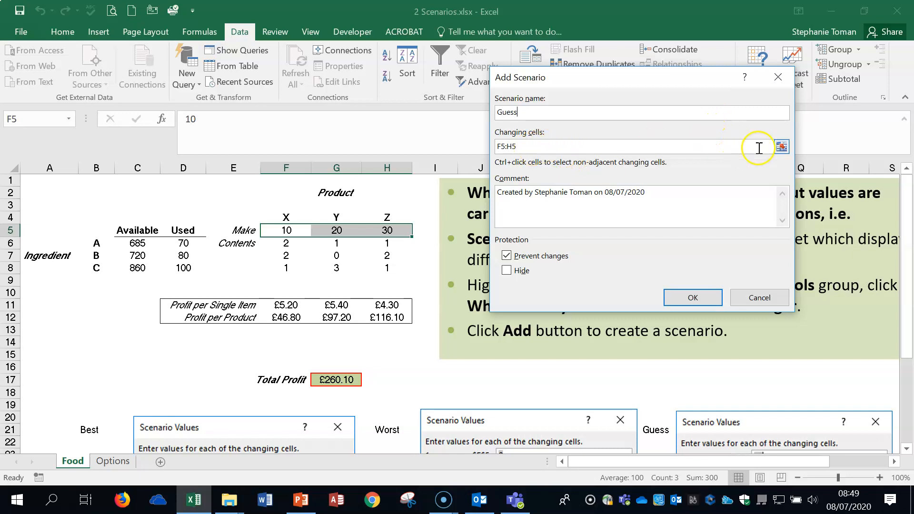
left_click(781, 146)
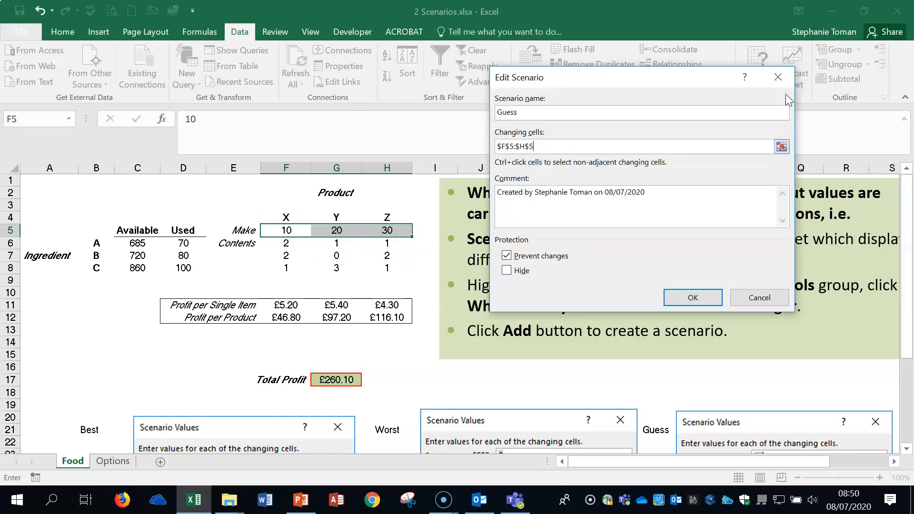
left_click(692, 297)
type("30")
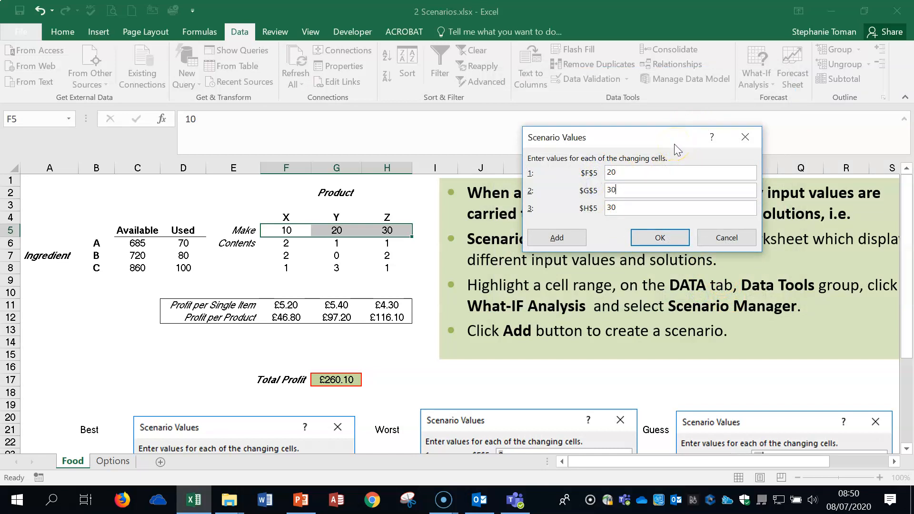
type("4")
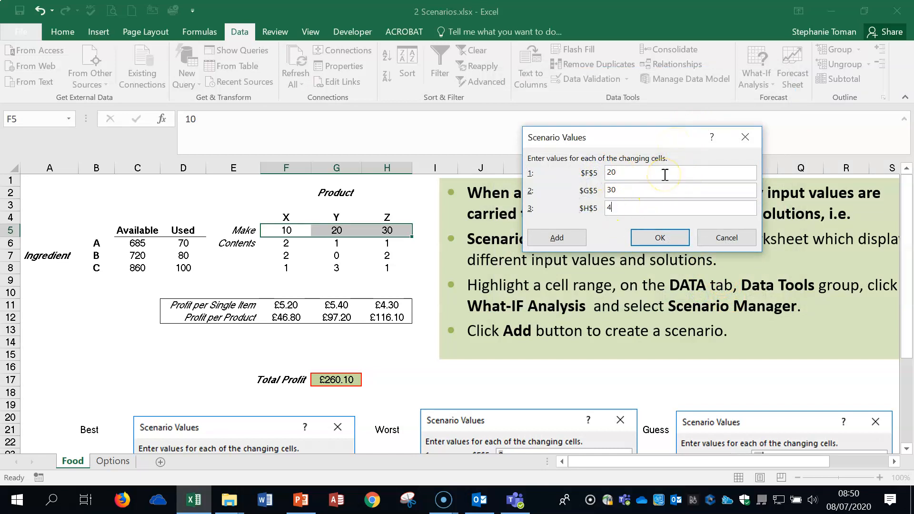
left_click(659, 237)
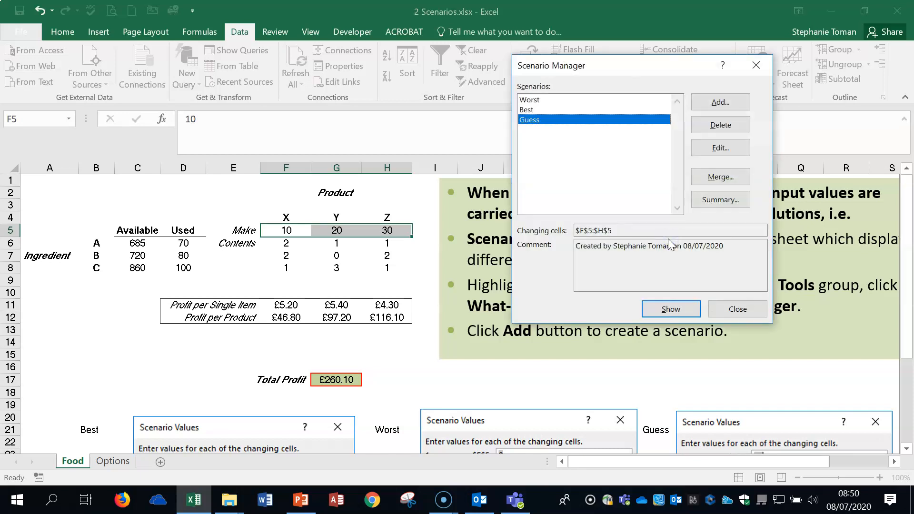
mouse_move(340, 242)
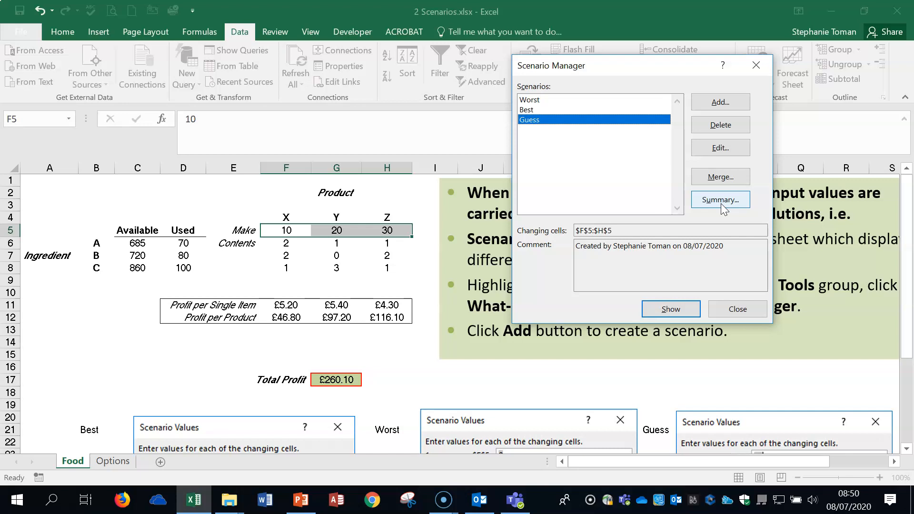
Step: Generate a Scenario summary report on result cell G17 (Total Profit) and view the new sheet
left_click(720, 199)
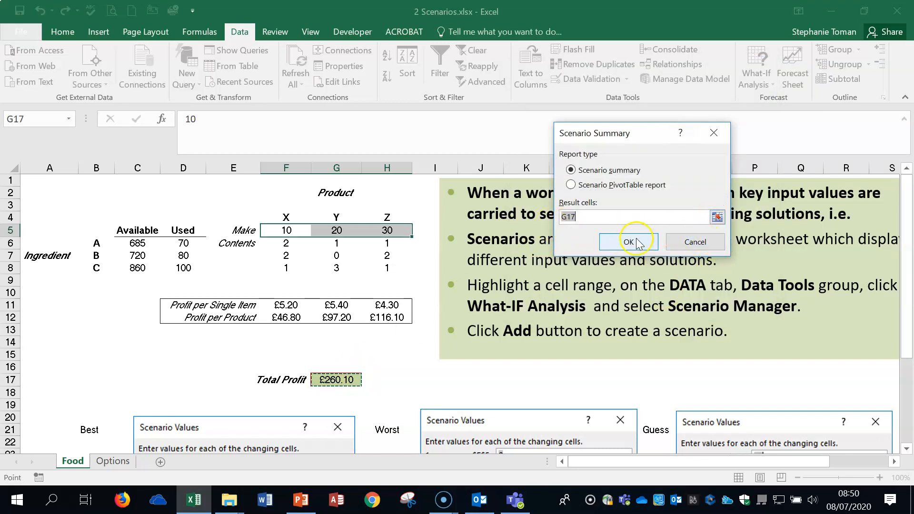
left_click(628, 242)
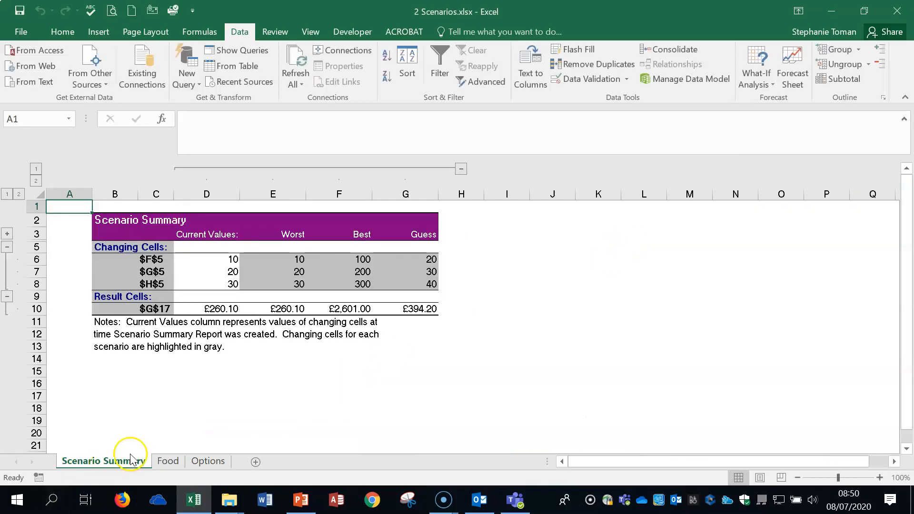
left_click(168, 461)
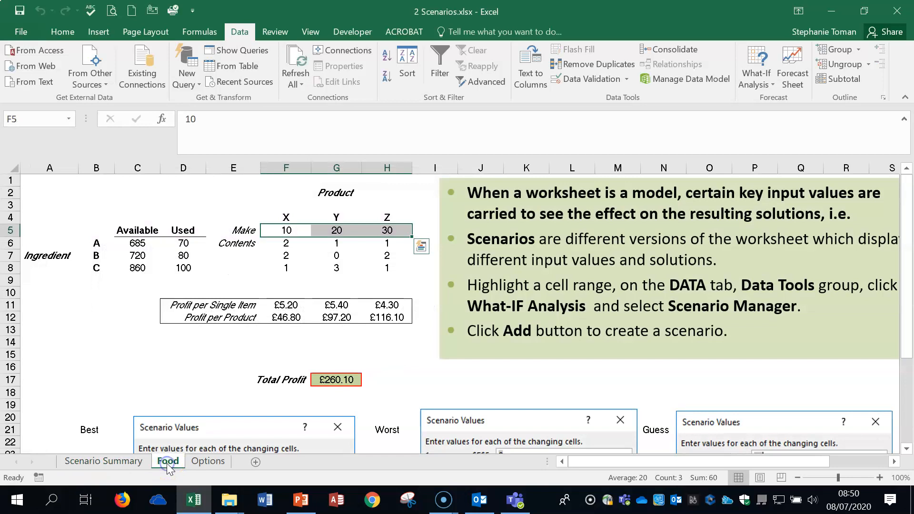
left_click(102, 461)
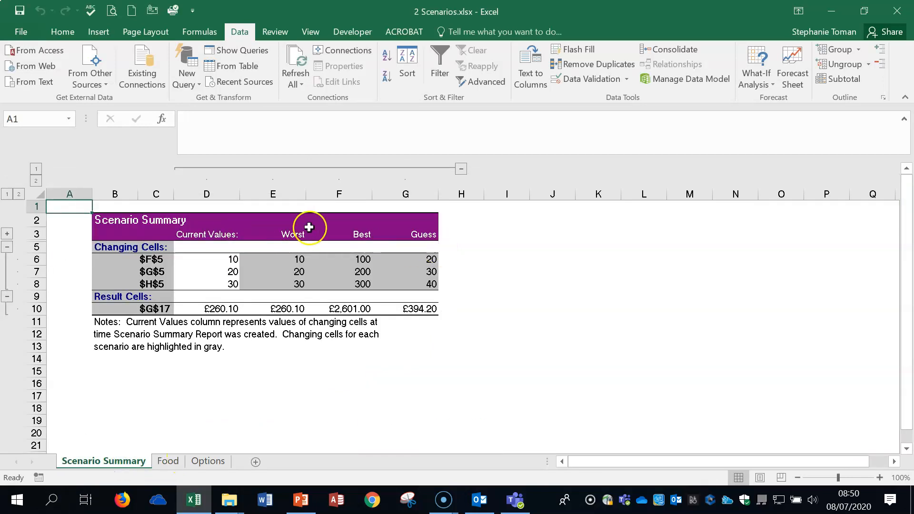
mouse_move(416, 228)
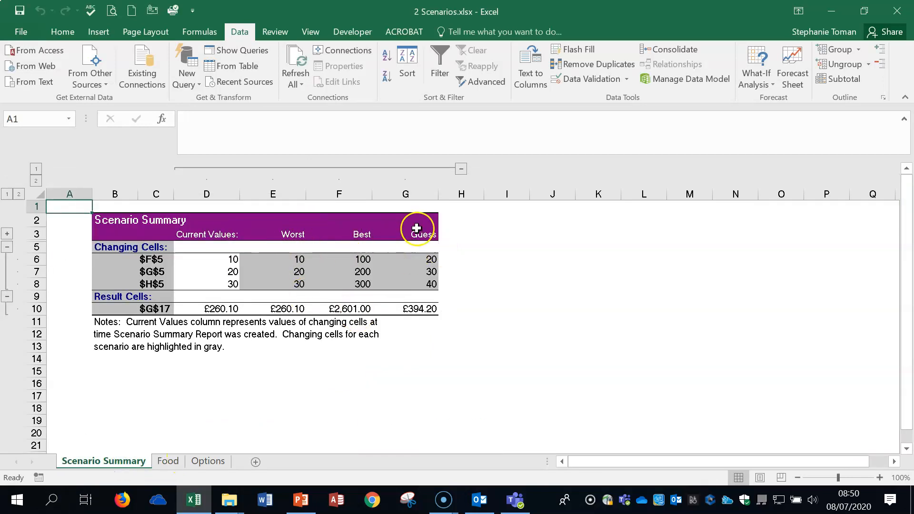
mouse_move(438, 321)
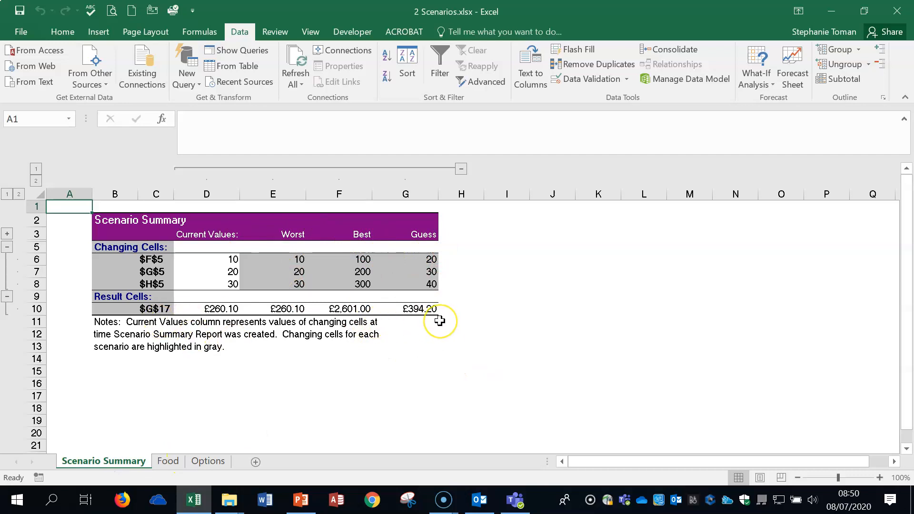
mouse_move(654, 120)
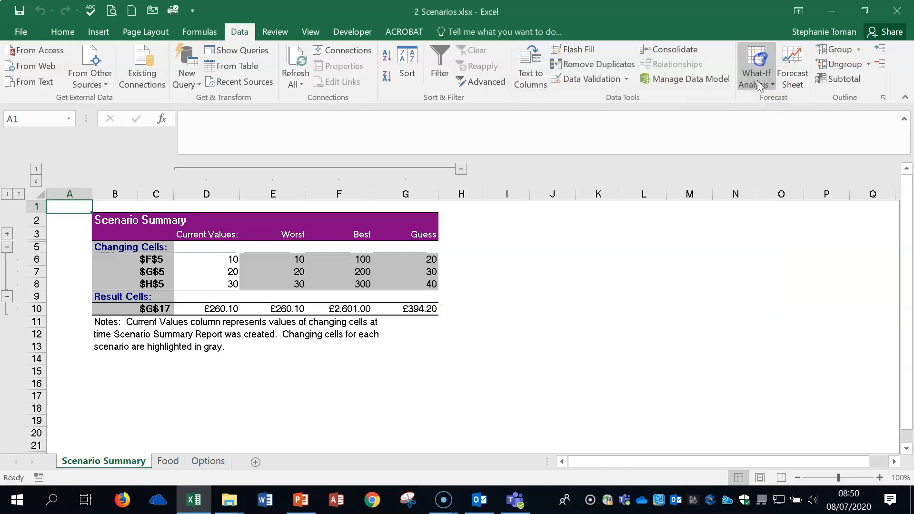
Step: On the Food sheet, review the Scenario Manager list and close it without changes
left_click(167, 461)
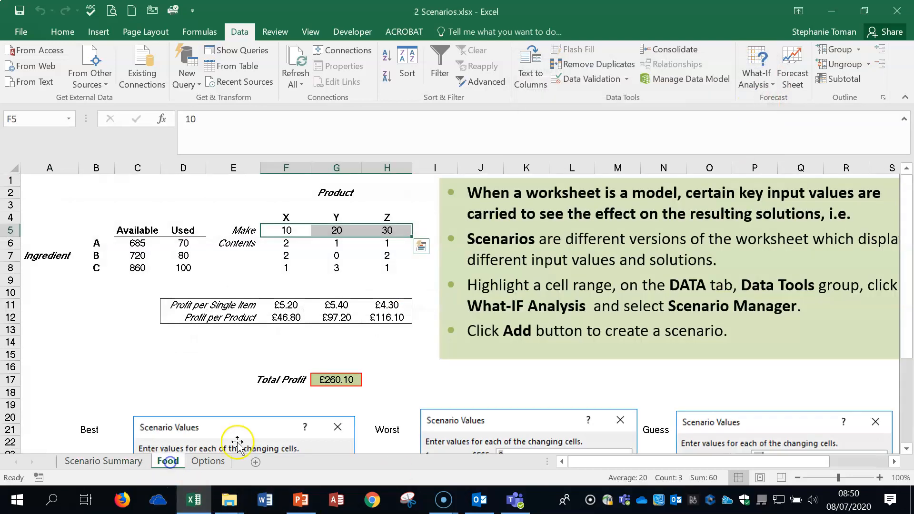
left_click(756, 64)
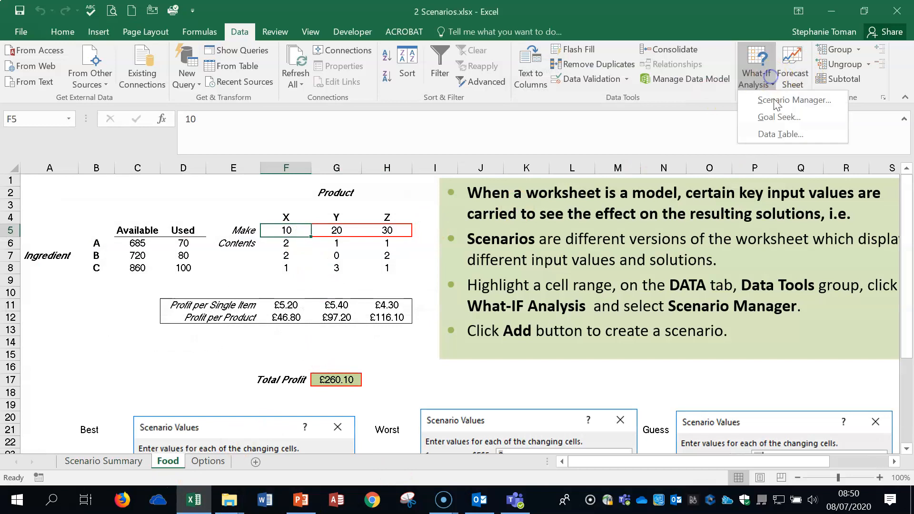
left_click(796, 100)
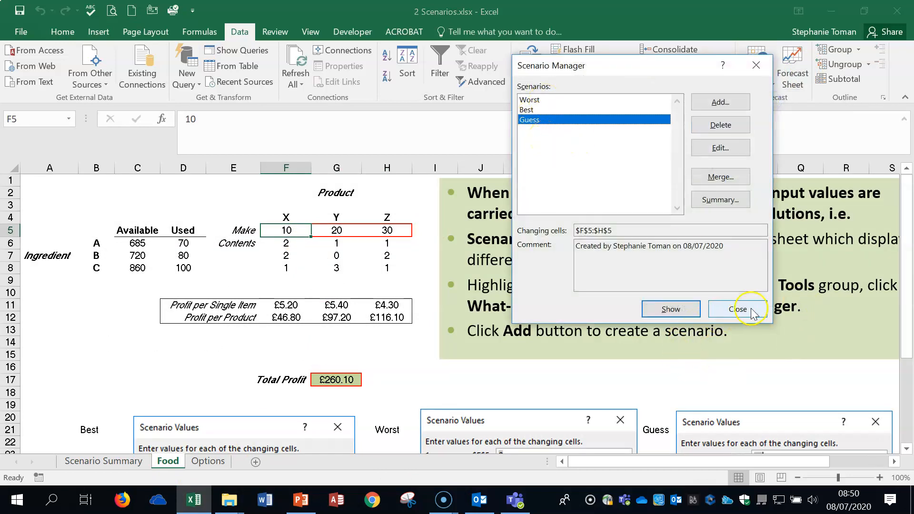
left_click(737, 308)
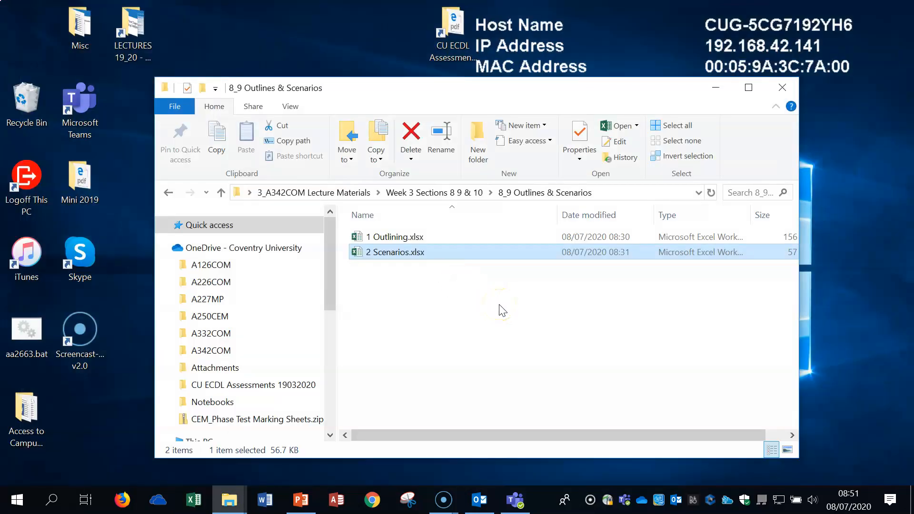
Step: Back in the Week 3 Sections 8 9 & 10 folder, select the 10 Linking & Importing folder
left_click(168, 192)
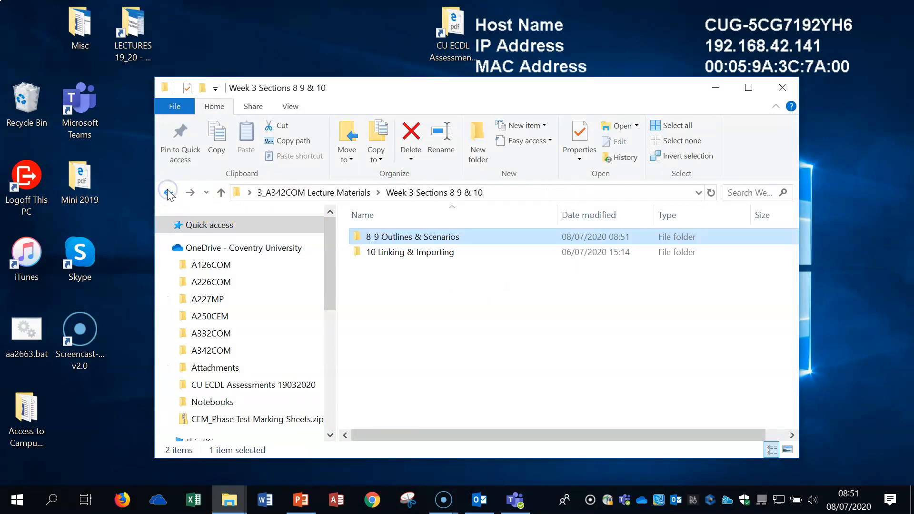
left_click(410, 252)
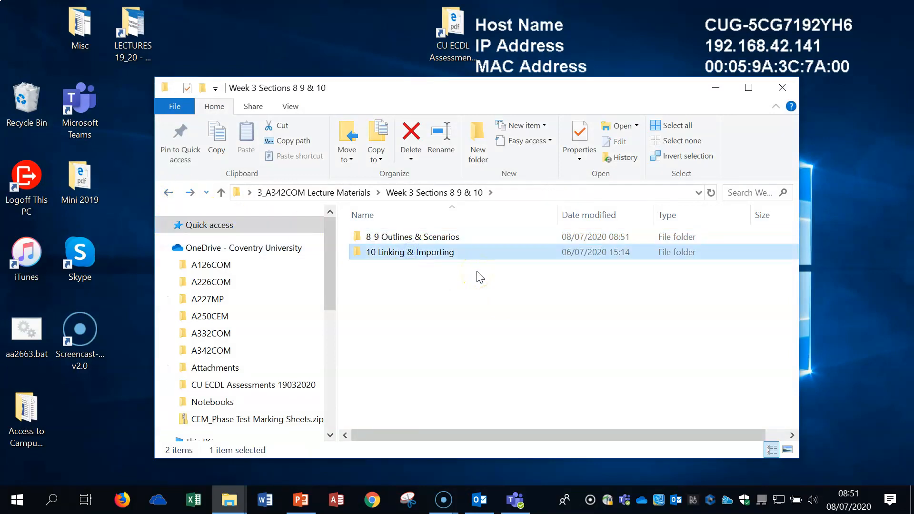